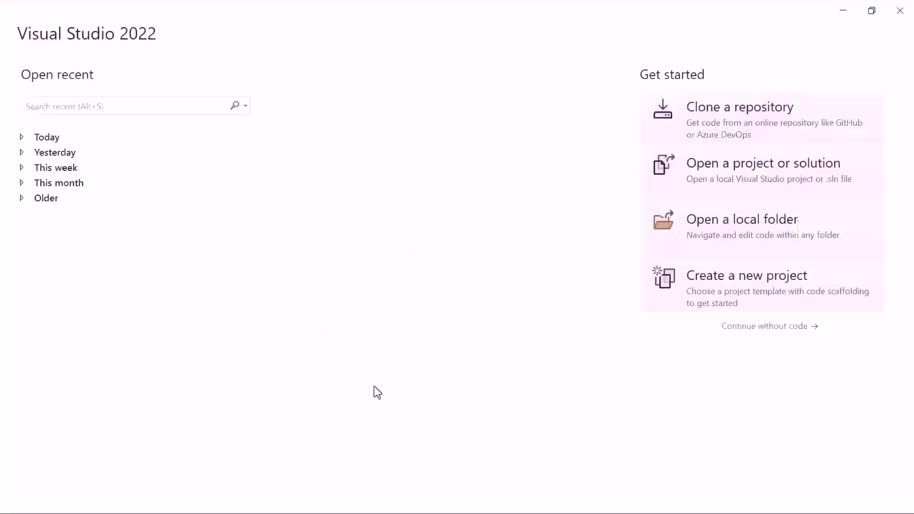
- Start a new Blazor Web App project, name it MultiColumn_C, and reach the framework settings
{"action": "left_click", "coordinate": [747, 276]}
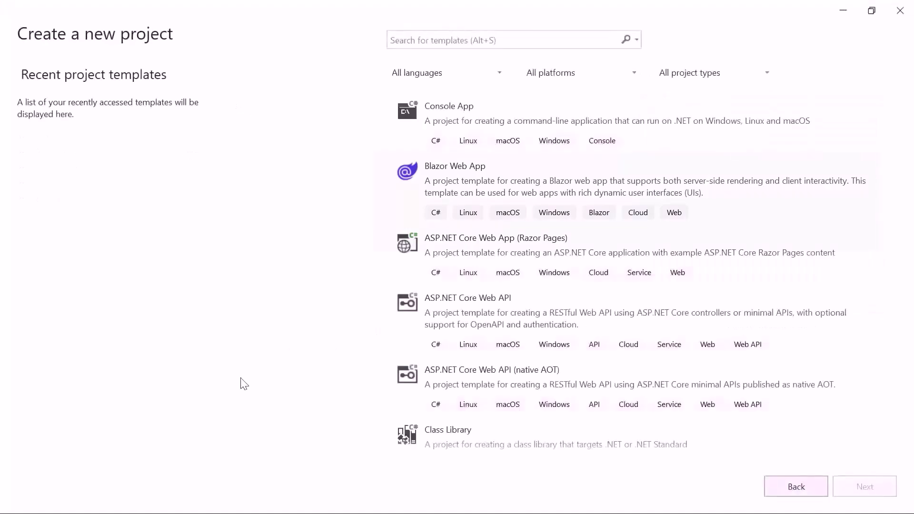
{"action": "left_click", "coordinate": [582, 186]}
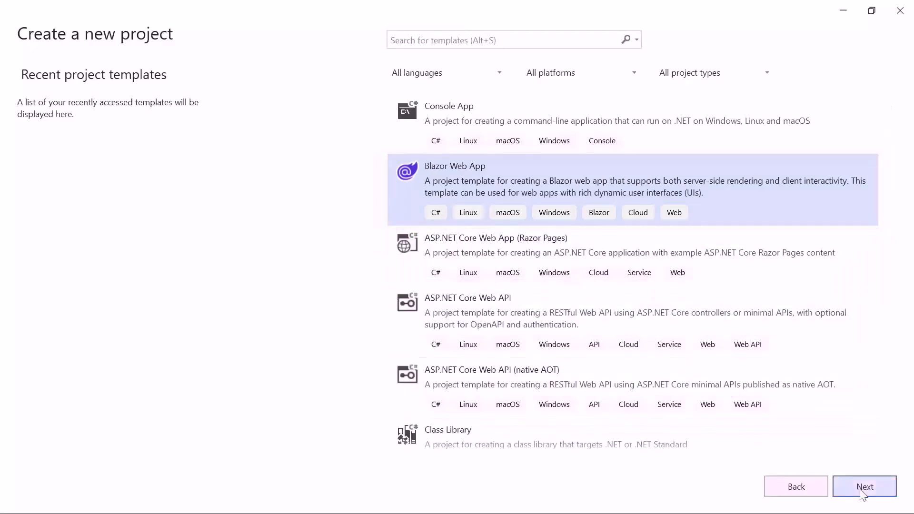
{"action": "left_click", "coordinate": [865, 486]}
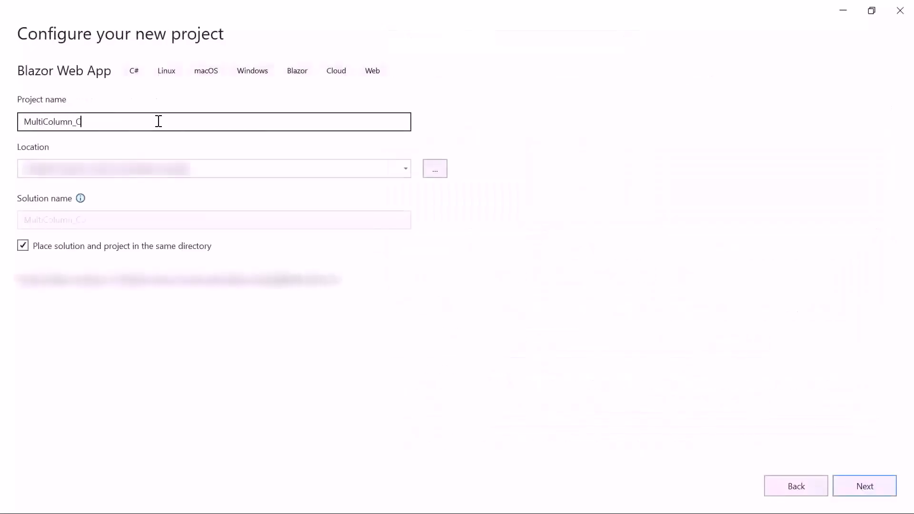
{"action": "left_click", "coordinate": [865, 485]}
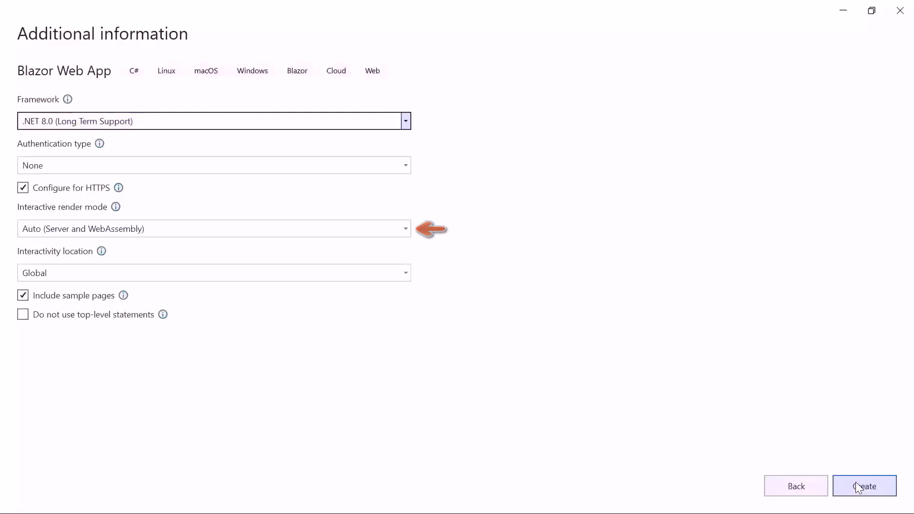
- Keep Auto (Server and WebAssembly) render mode with Global interactivity and create the project
{"action": "left_click", "coordinate": [405, 228]}
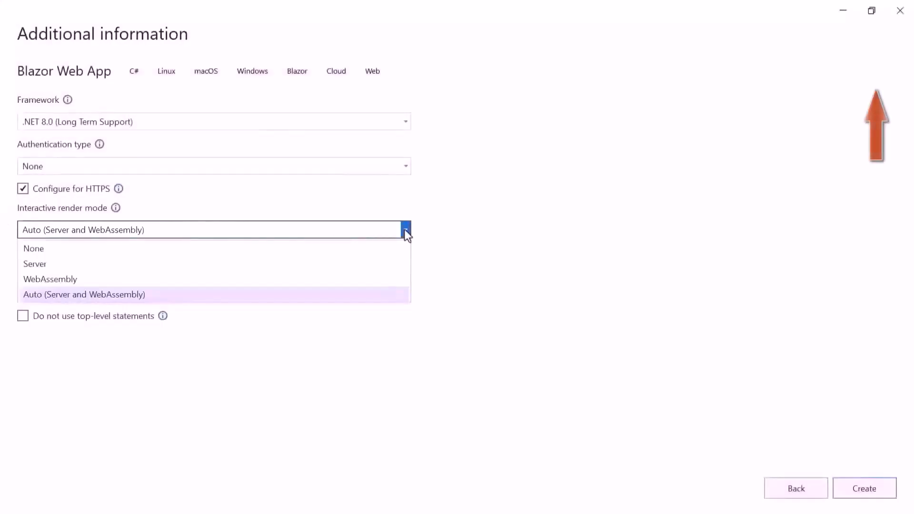
{"action": "left_click", "coordinate": [84, 295]}
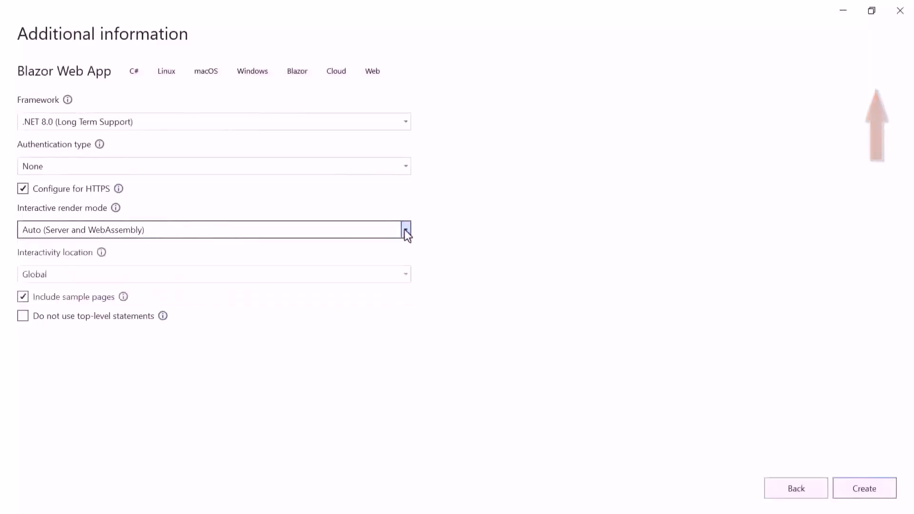
{"action": "double_click", "coordinate": [34, 275]}
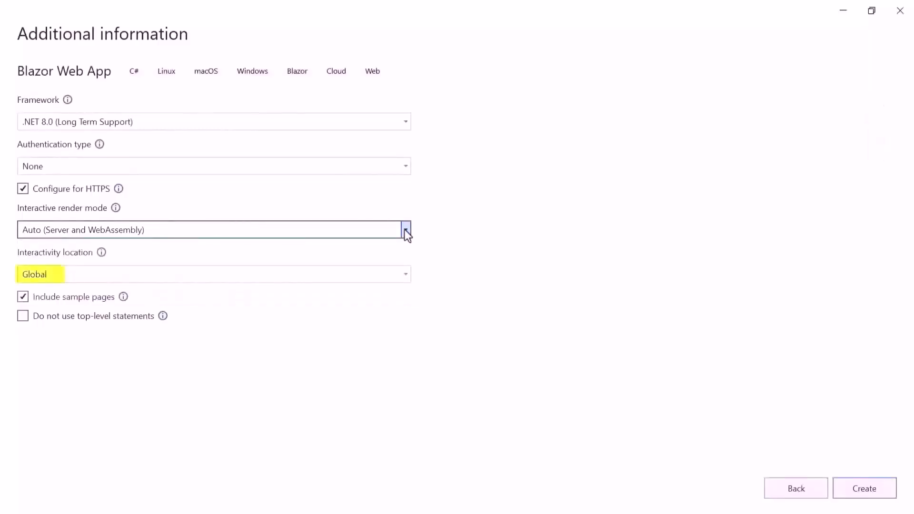
{"action": "left_click", "coordinate": [865, 488]}
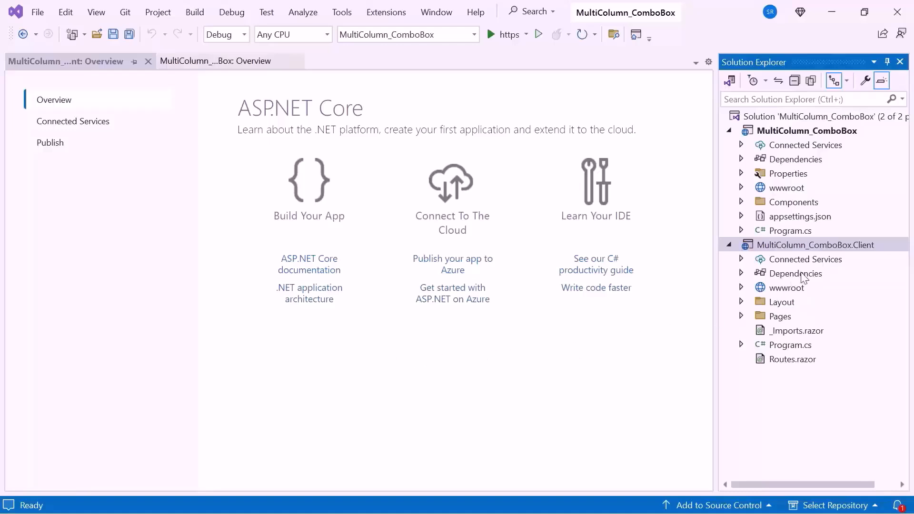
- Install the Syncfusion.Blazor.MultiColumnComboBox and Syncfusion.Blazor.Themes NuGet packages into the Client project
{"action": "right_click", "coordinate": [797, 273]}
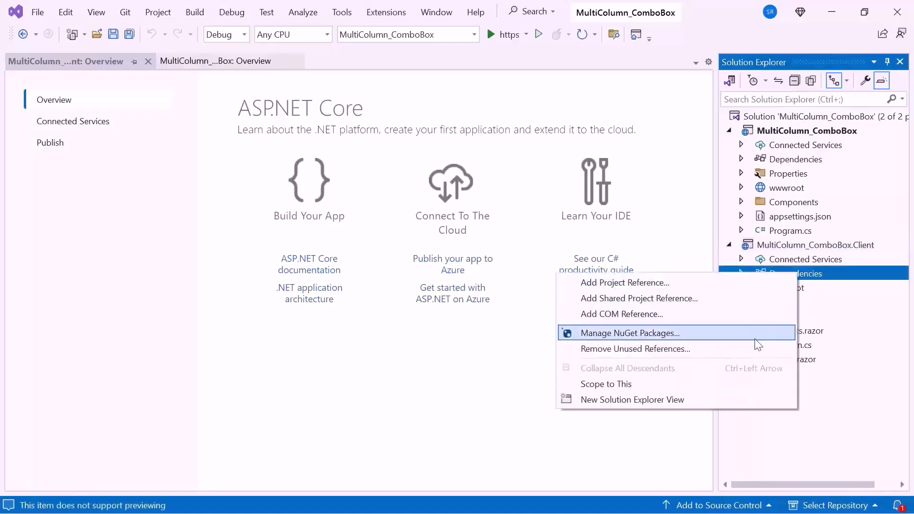
{"action": "left_click", "coordinate": [628, 332]}
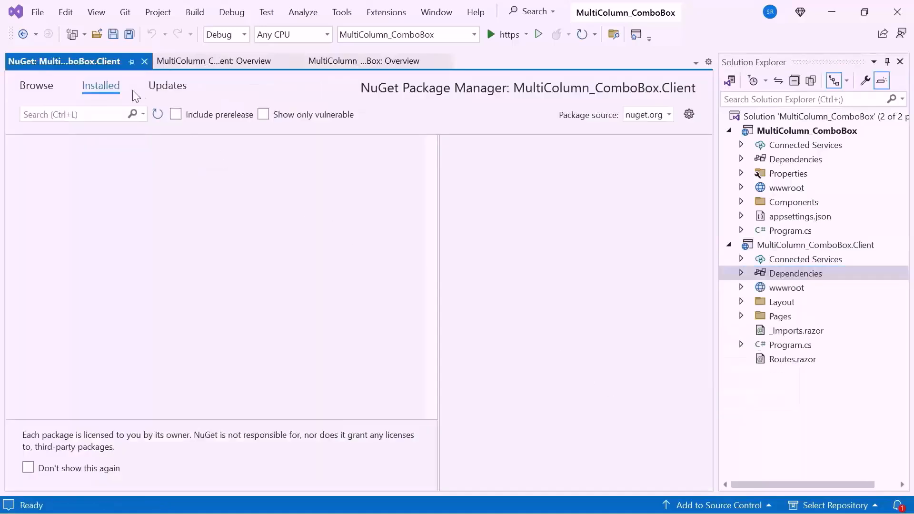
{"action": "left_click", "coordinate": [36, 85]}
{"action": "type", "text": "syncfusion.Blazor.mult"}
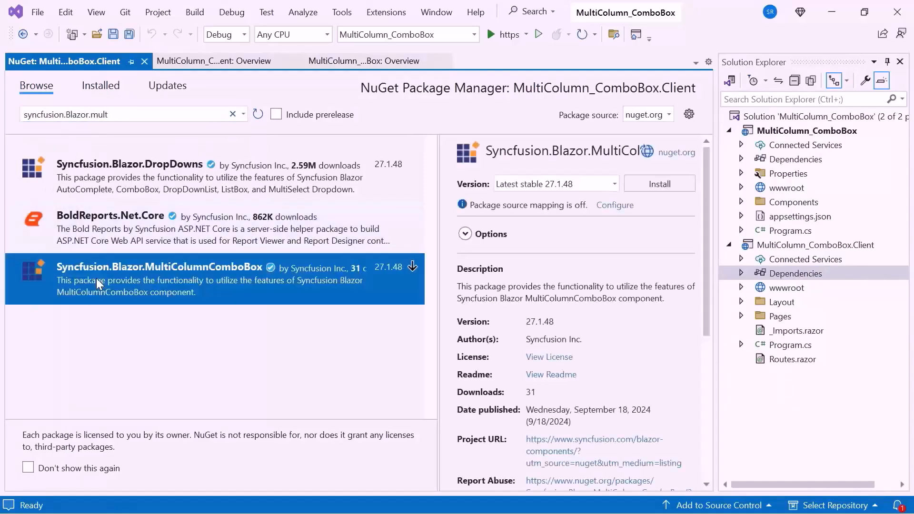
{"action": "left_click", "coordinate": [659, 182]}
{"action": "type", "text": "the"}
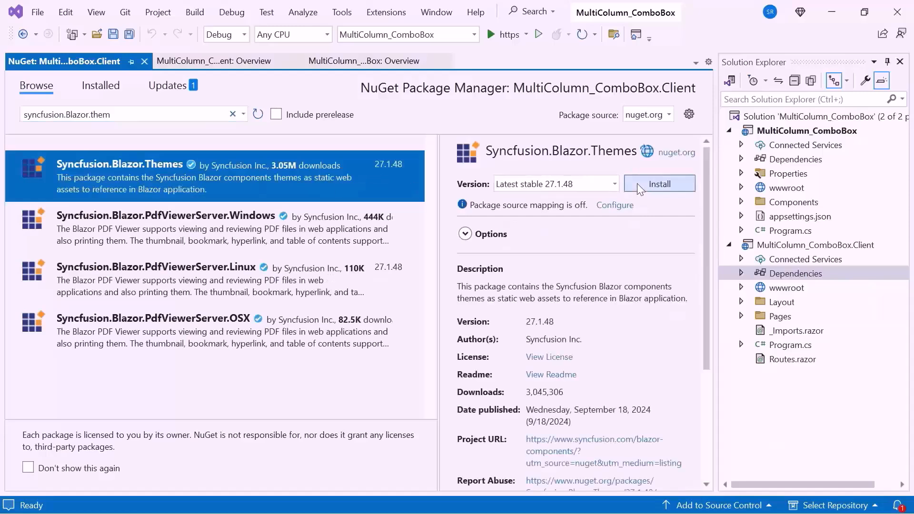
{"action": "left_click", "coordinate": [660, 184]}
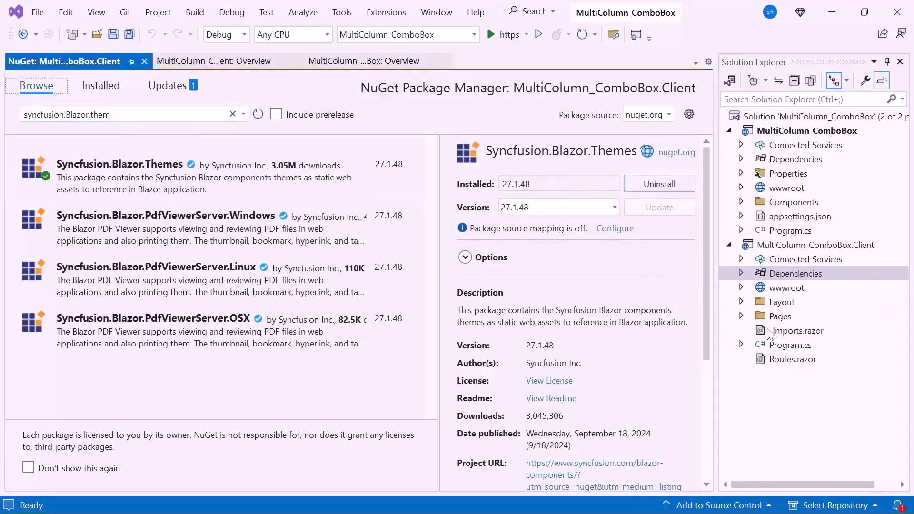
{"action": "double_click", "coordinate": [796, 330]}
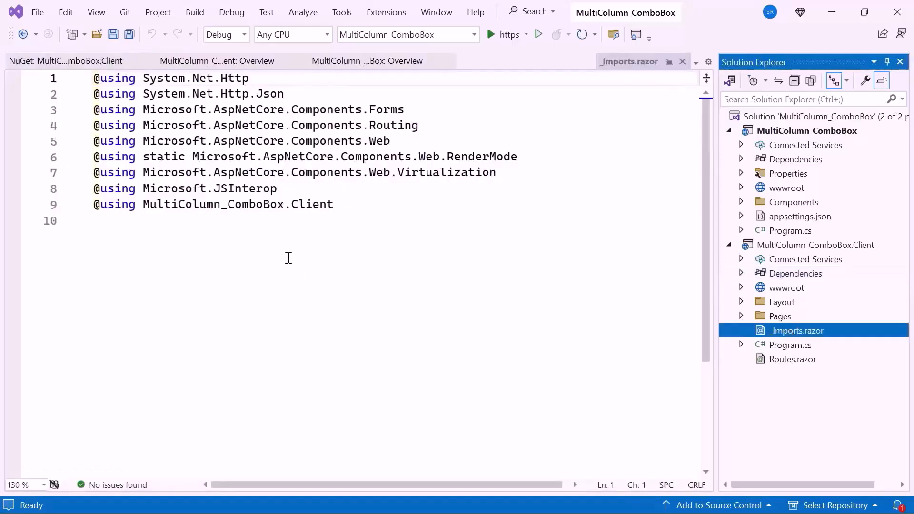
{"action": "type", "text": "@us"}
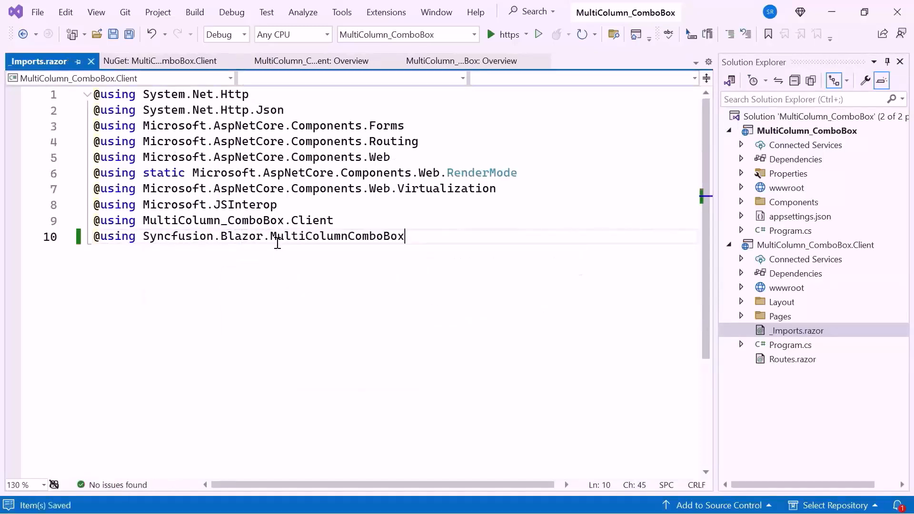
{"action": "mouse_move", "coordinate": [339, 315]}
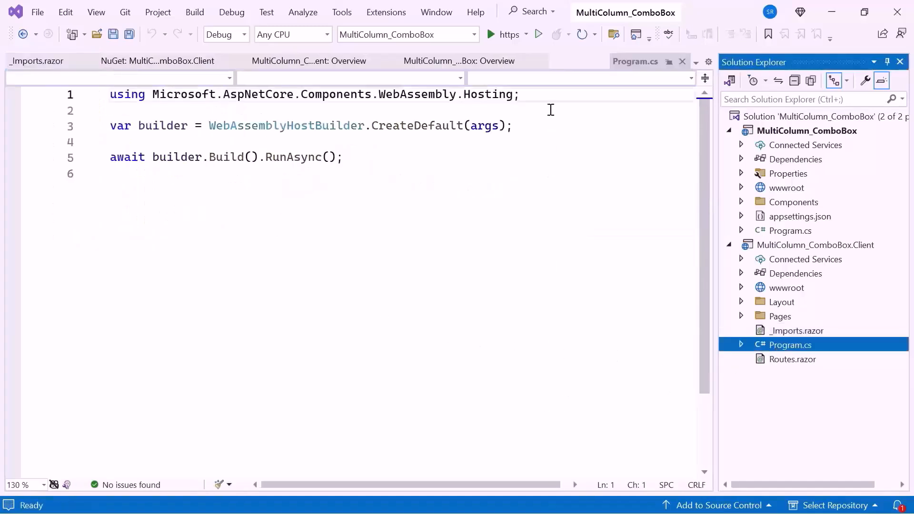
{"action": "type", "text": "using Syncfusion.Blazor;"}
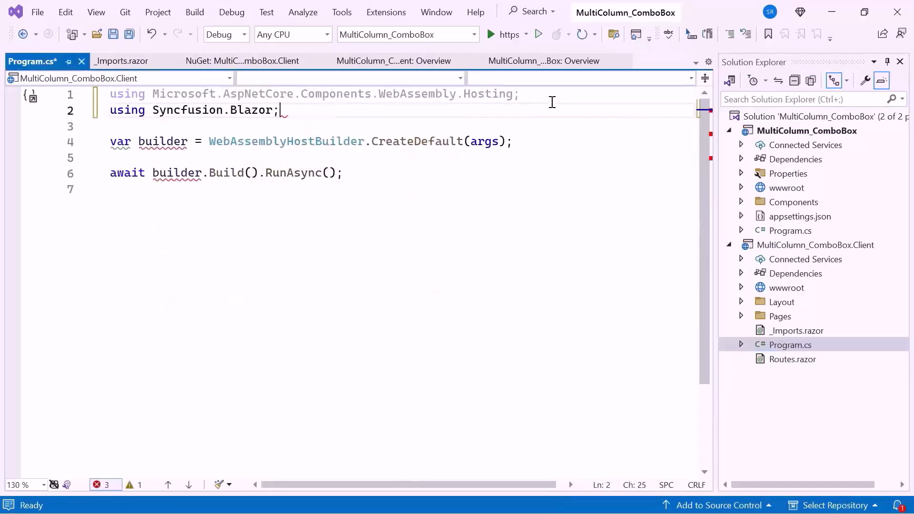
- Register builder.Services.AddSyncfusionBlazor() in both Program.cs files and browse to the Home page
{"action": "type", "text": "builder"}
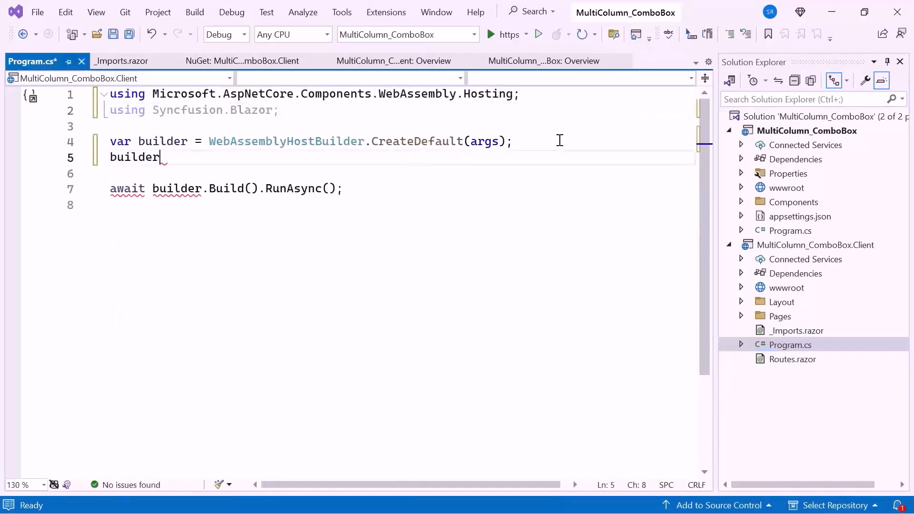
{"action": "type", "text": ".Services.AddSyncfusionBlazor();"}
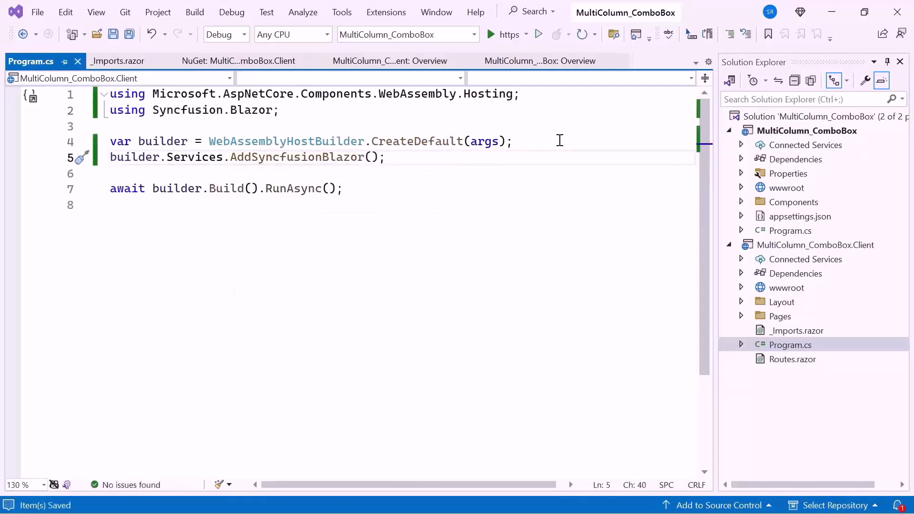
{"action": "left_click", "coordinate": [790, 230]}
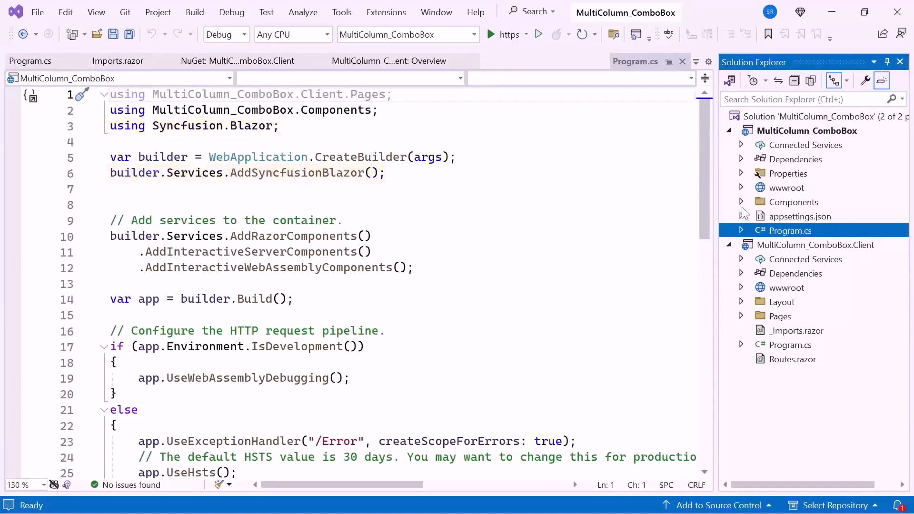
{"action": "left_click", "coordinate": [741, 202]}
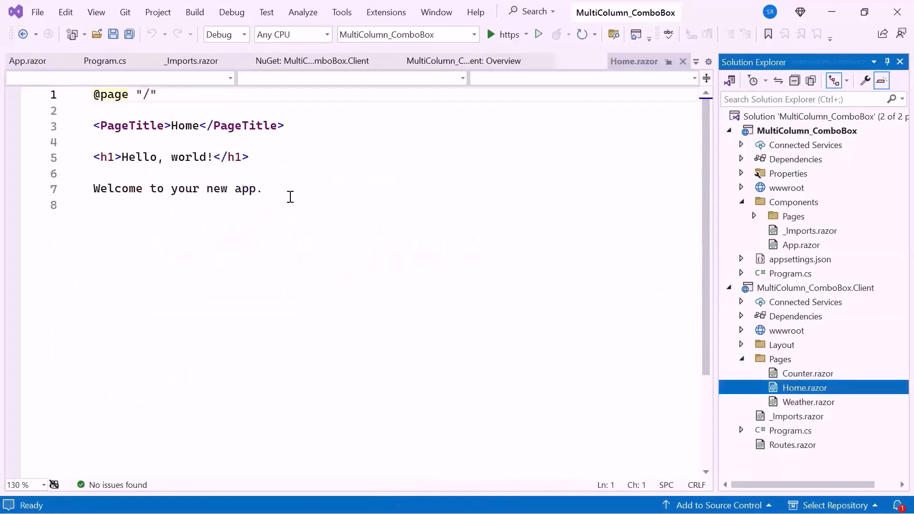
- Replace Home.razor content with an SfMultiColumnComboBox (TItem/TValue string, placeholder 'Select a Product') and save
{"action": "key", "text": "Ctrl+A"}
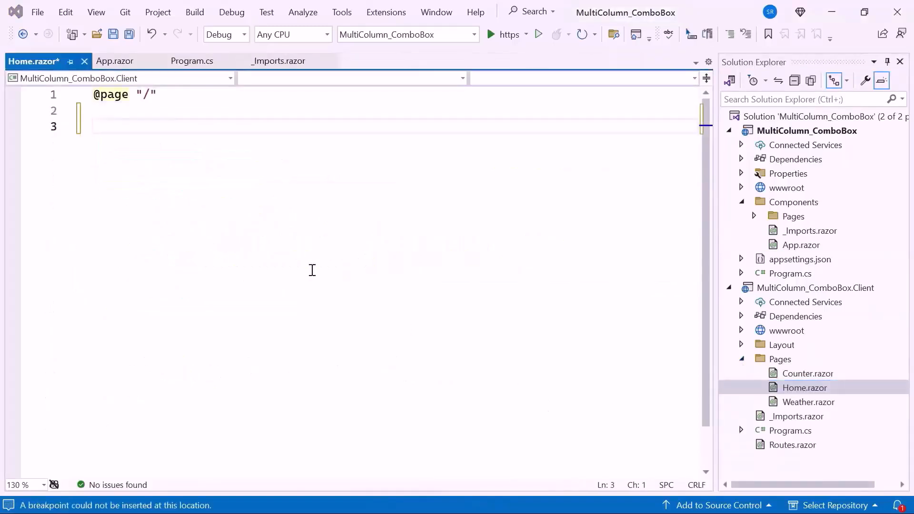
{"action": "type", "text": "<Sfm"}
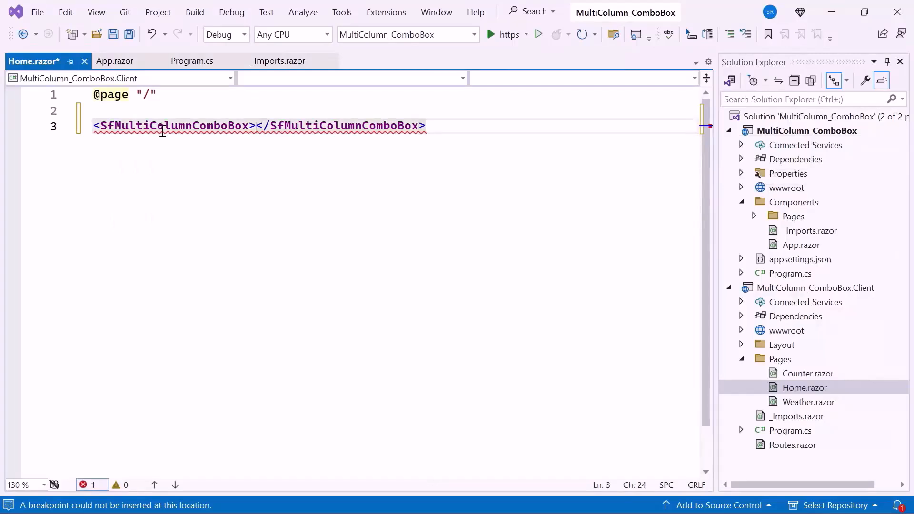
{"action": "type", "text": "T"}
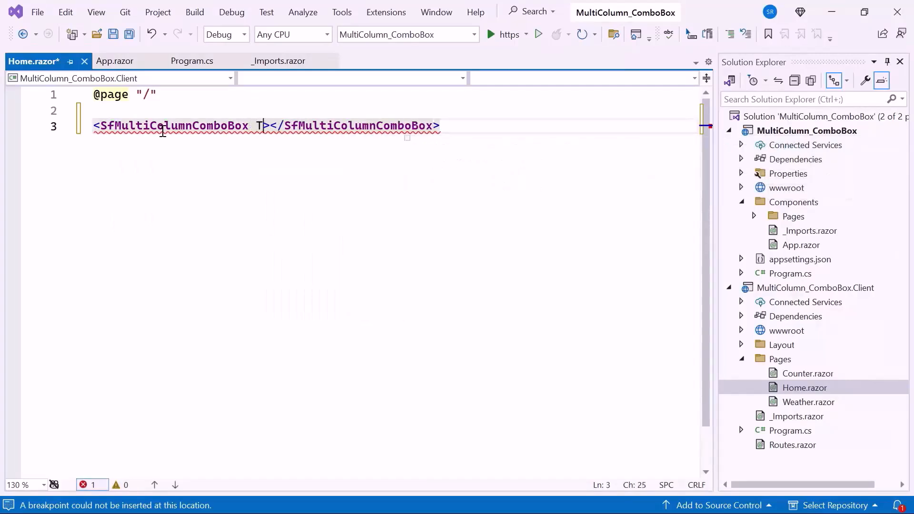
{"action": "type", "text": "Item=\"\""}
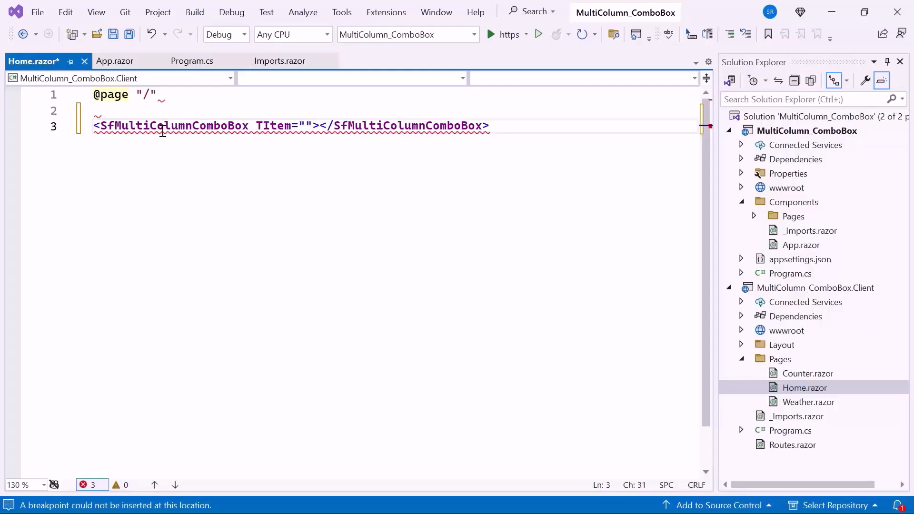
{"action": "type", "text": "string"}
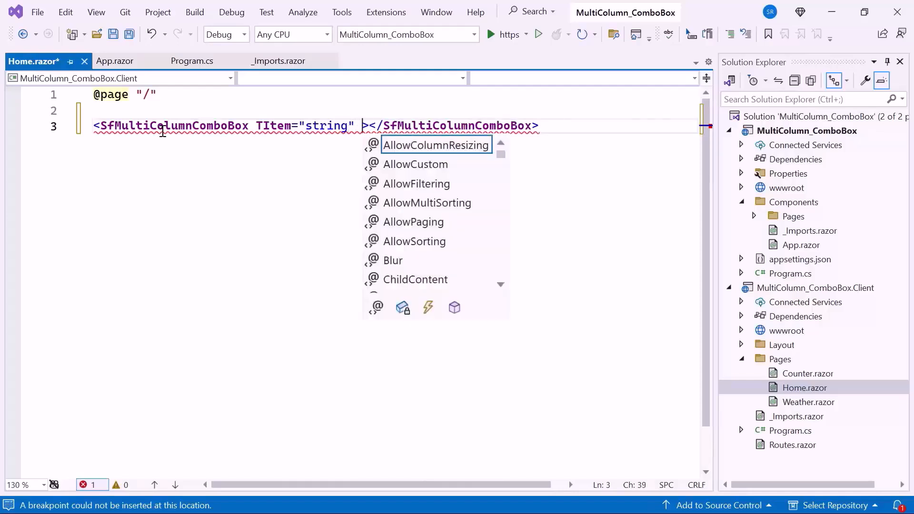
{"action": "type", "text": "TValue=\"string\""}
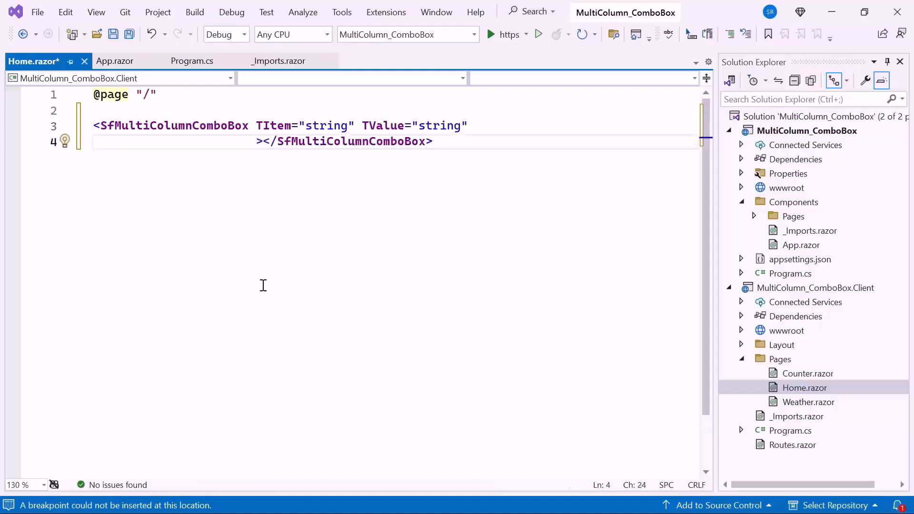
{"action": "type", "text": "Placeholder=\"Select a Product\""}
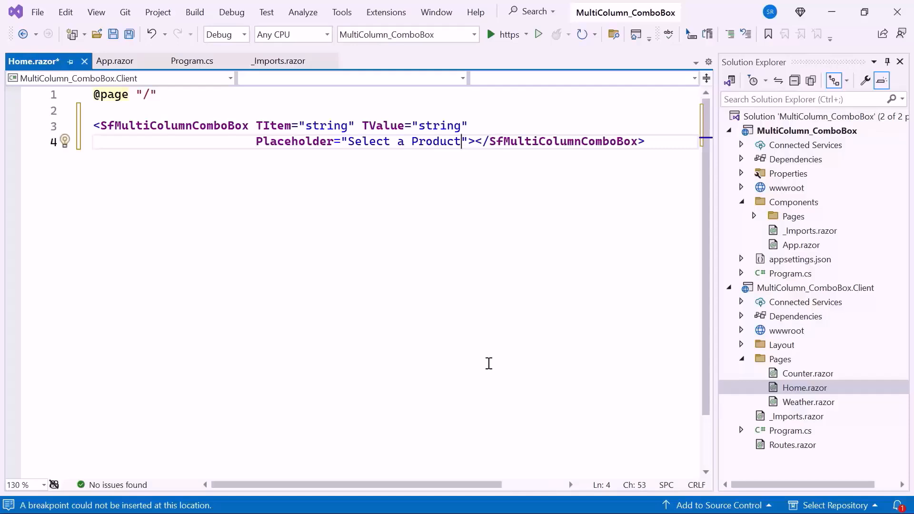
{"action": "key", "text": "ctrl+s"}
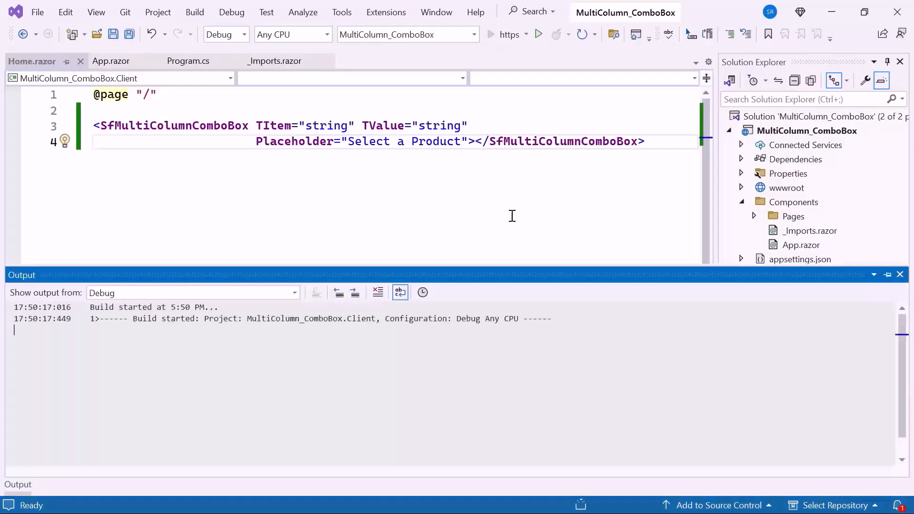
- Run the app and view the empty 'Select a Product' combo box at localhost:7161
{"action": "left_click", "coordinate": [537, 33]}
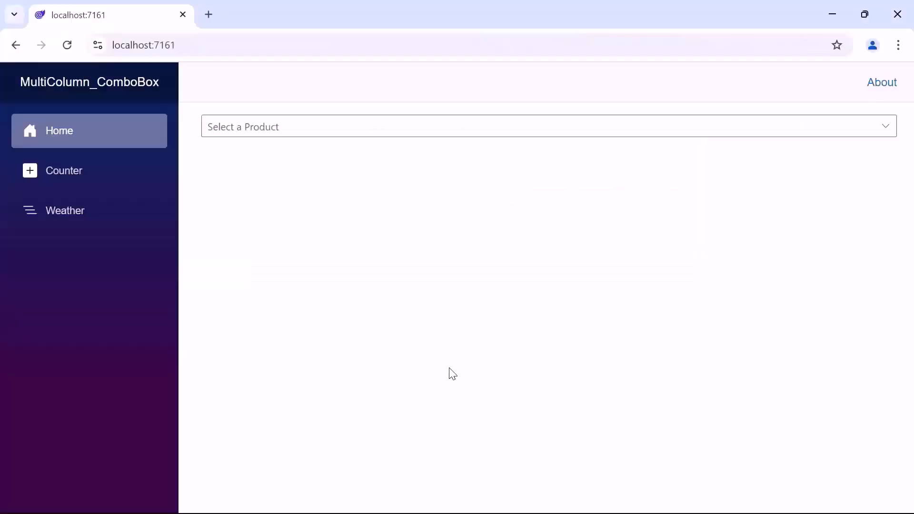
{"action": "double_click", "coordinate": [242, 127]}
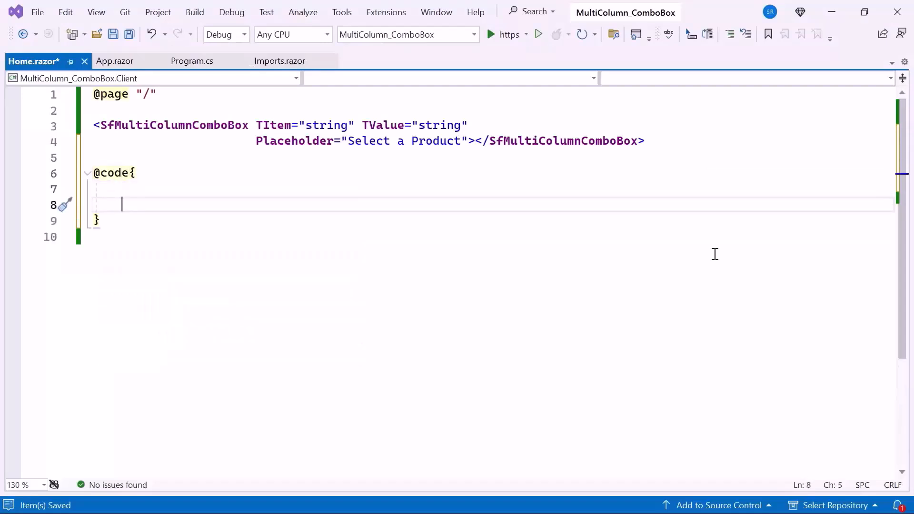
- Define a Product class with a ProductName property and a new ProductList field
{"action": "type", "text": "public class Product"}
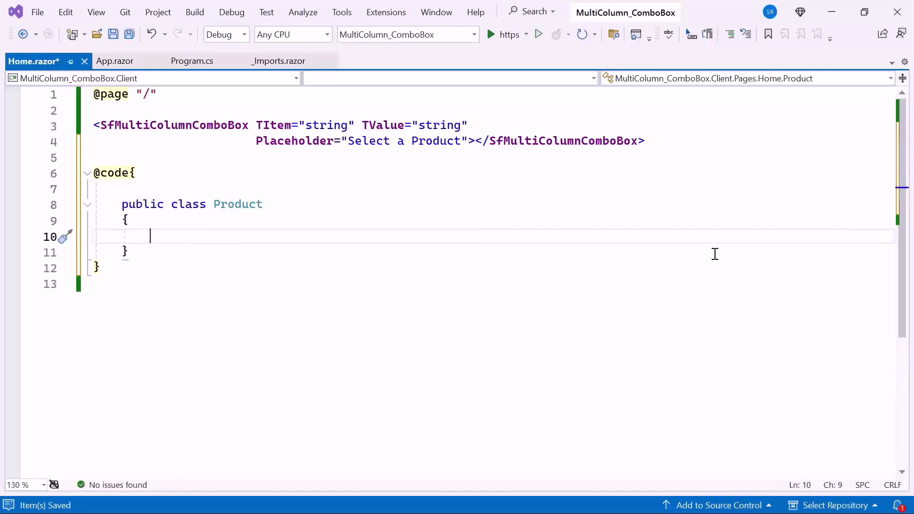
{"action": "type", "text": "public string? ProductName { get; set; }"}
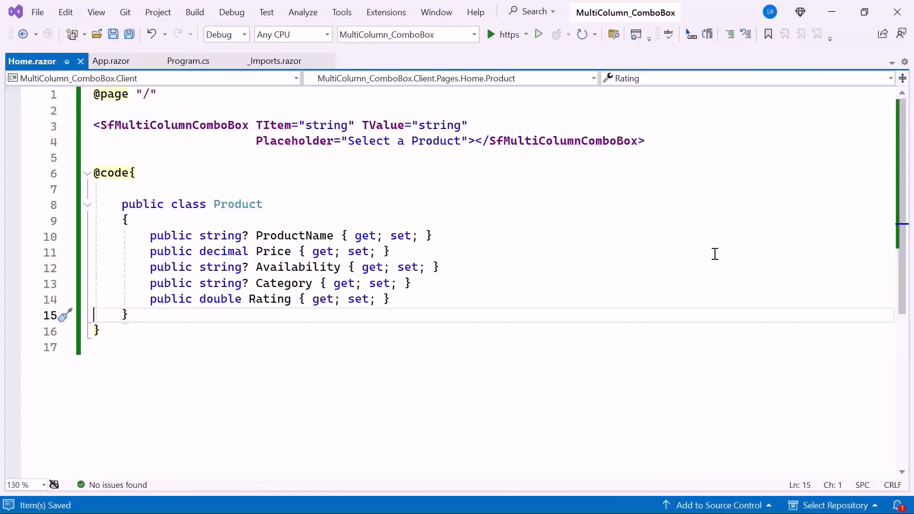
{"action": "mouse_move", "coordinate": [656, 176]}
{"action": "type", "text": "private List<Product>"}
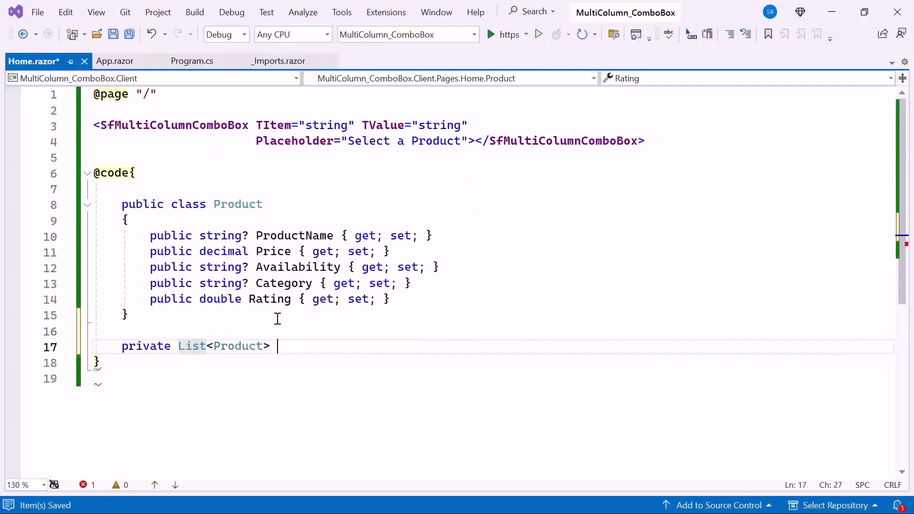
{"action": "type", "text": "ProductList = new List<Product>"}
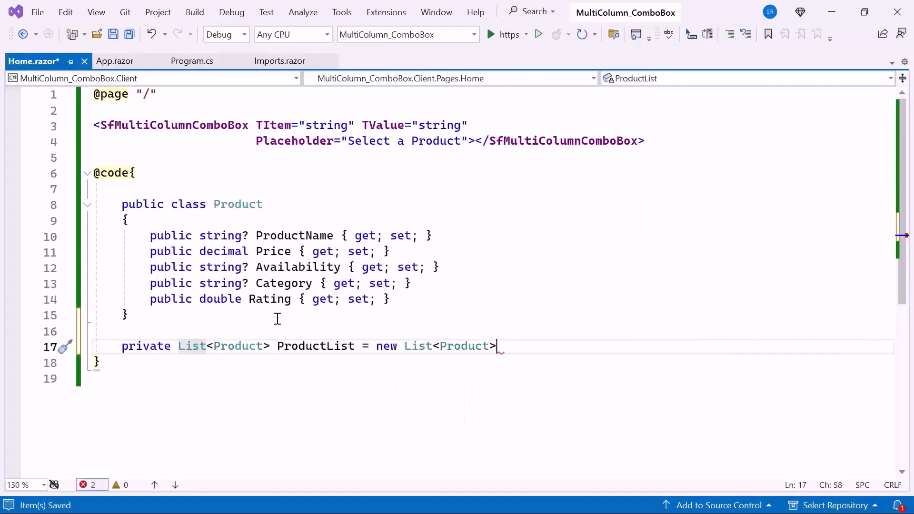
{"action": "type", "text": "();"}
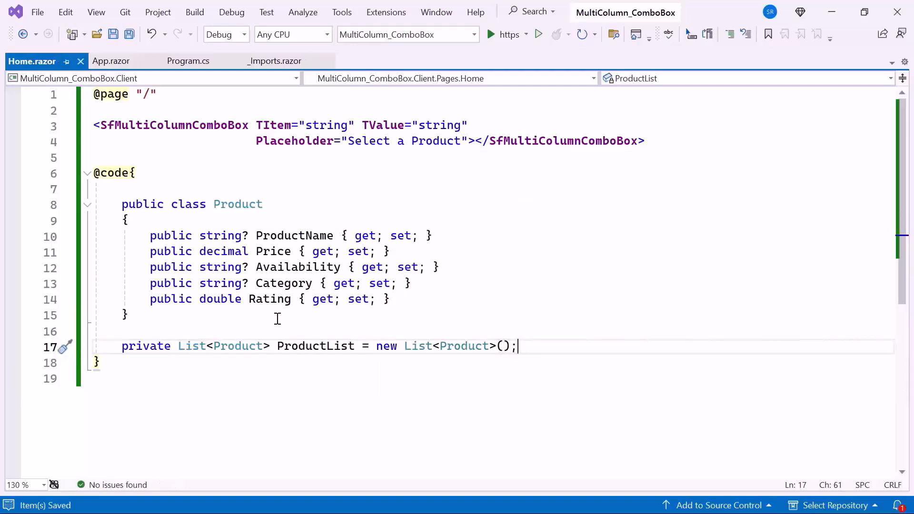
- Override OnInitializedAsync to fill ProductList with Laptops, Smartphones, Tablets and Headphones, and save
{"action": "scroll", "scroll_direction": "down", "scroll_amount": 3}
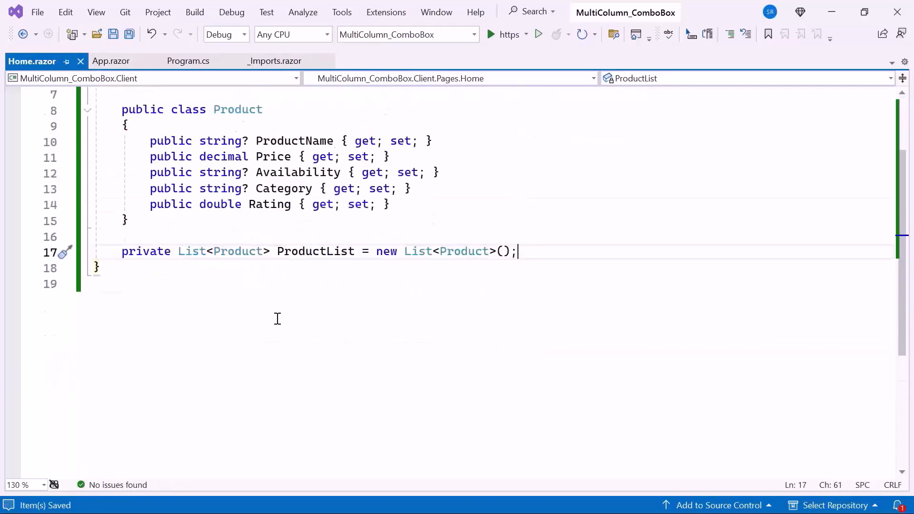
{"action": "type", "text": "protected override Task OnInitializedAsync("}
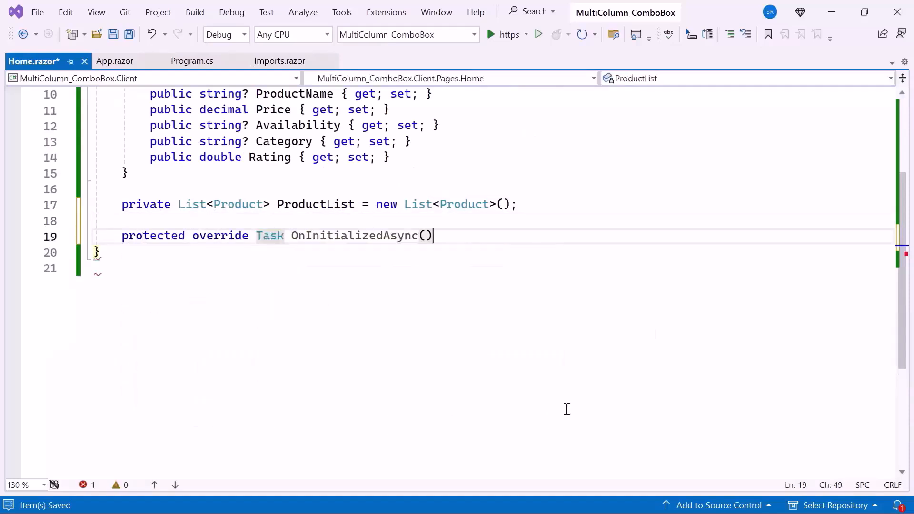
{"action": "key", "text": "Enter"}
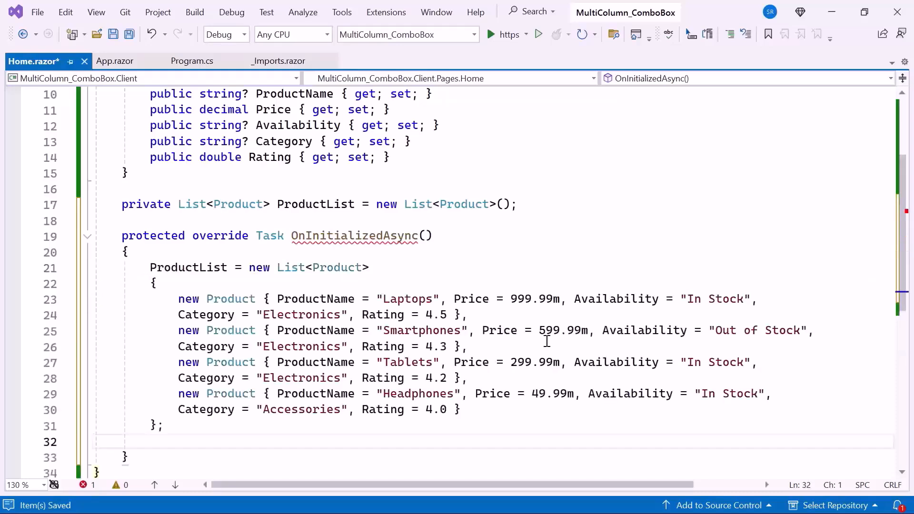
{"action": "mouse_move", "coordinate": [310, 440]}
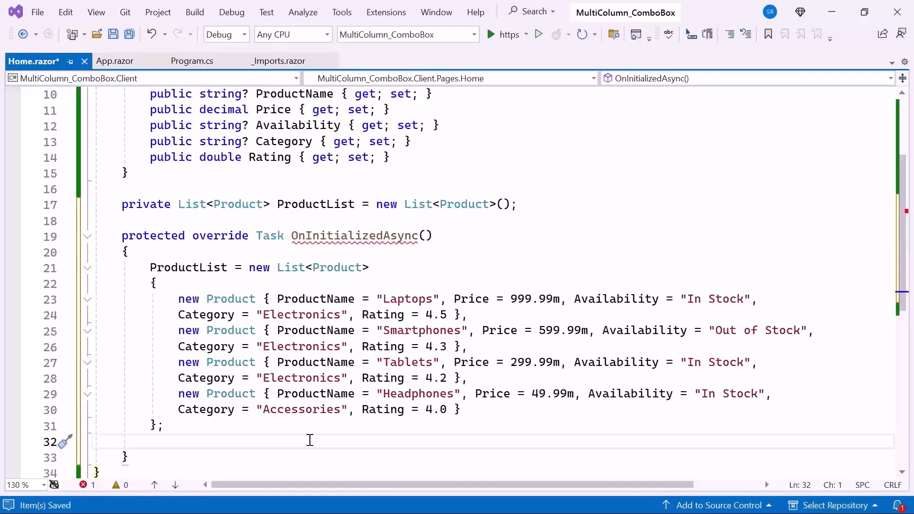
{"action": "key", "text": "ctrl+s"}
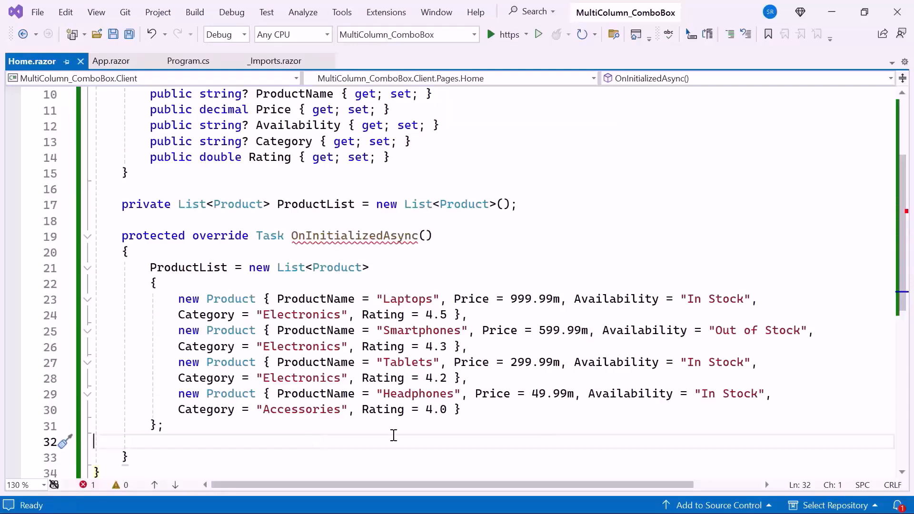
{"action": "type", "text": "return base.OnInitializedAsync();"}
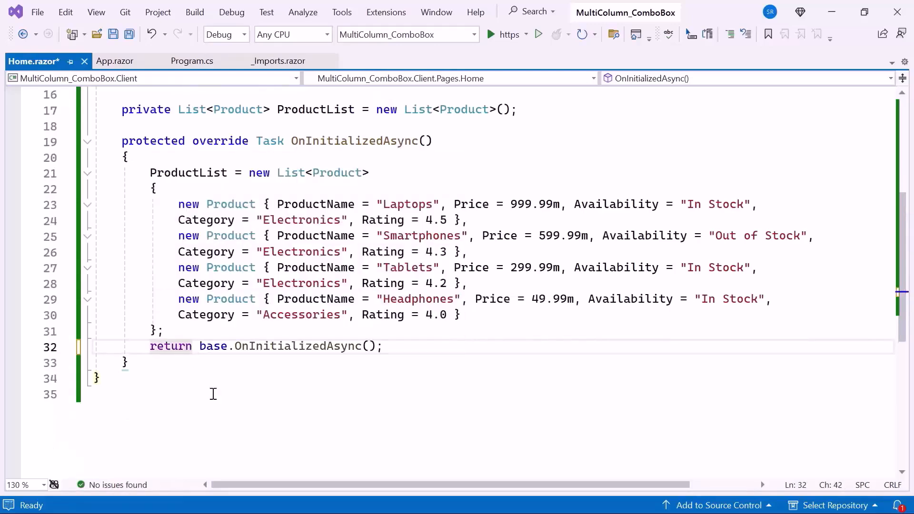
{"action": "key", "text": "ctrl+s"}
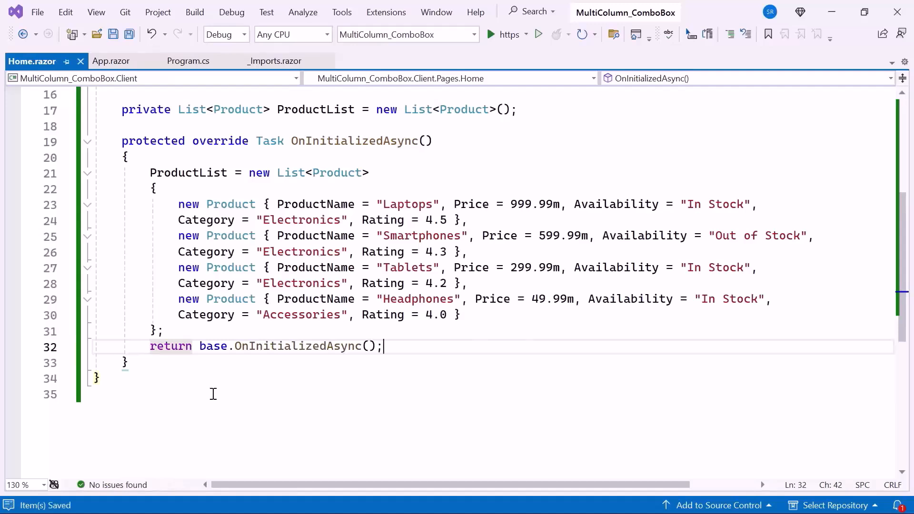
{"action": "mouse_move", "coordinate": [551, 425]}
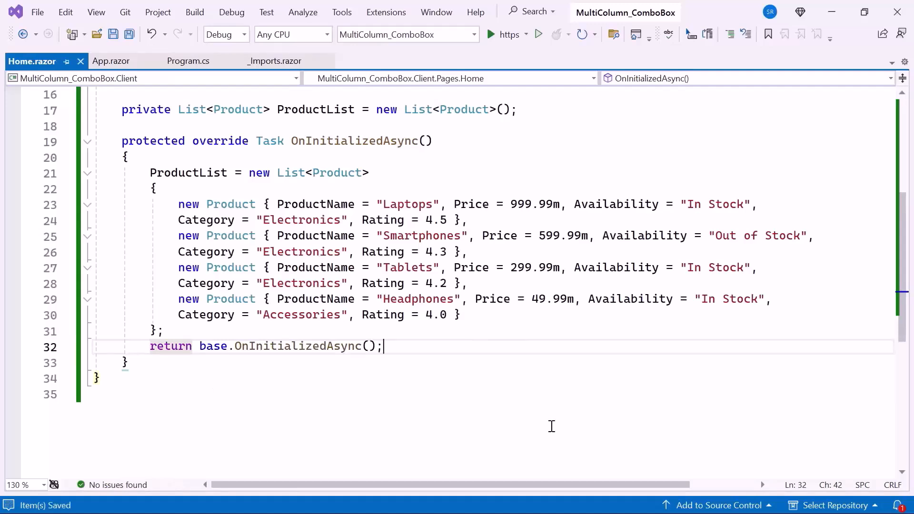
{"action": "mouse_move", "coordinate": [883, 307]}
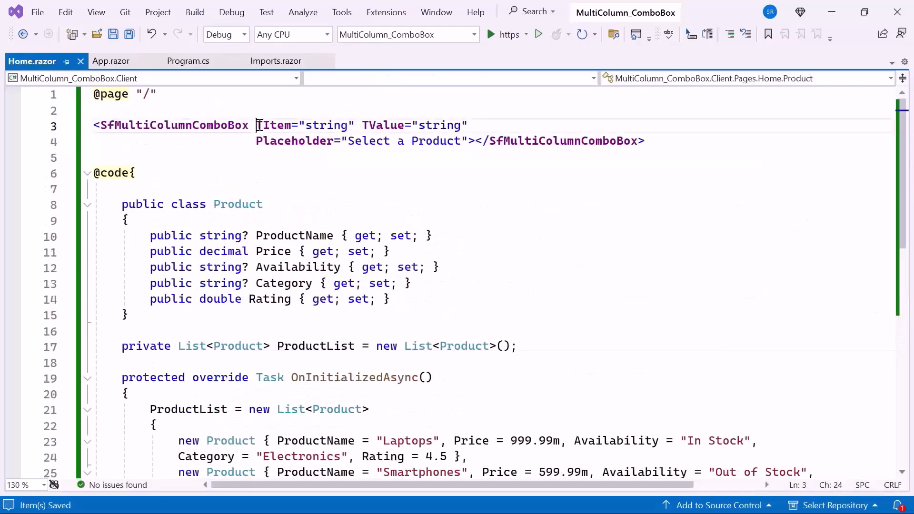
{"action": "key", "text": "Delete"}
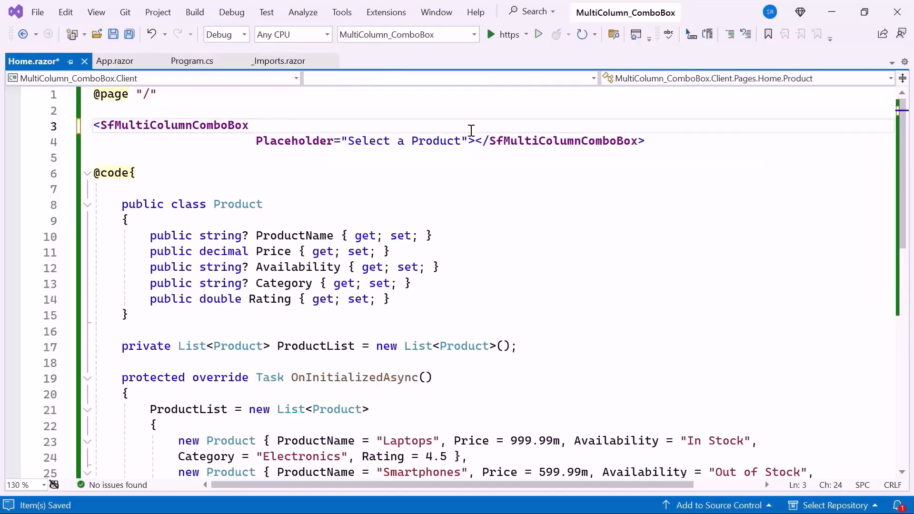
{"action": "type", "text": "DataSource=\"@ProductList"}
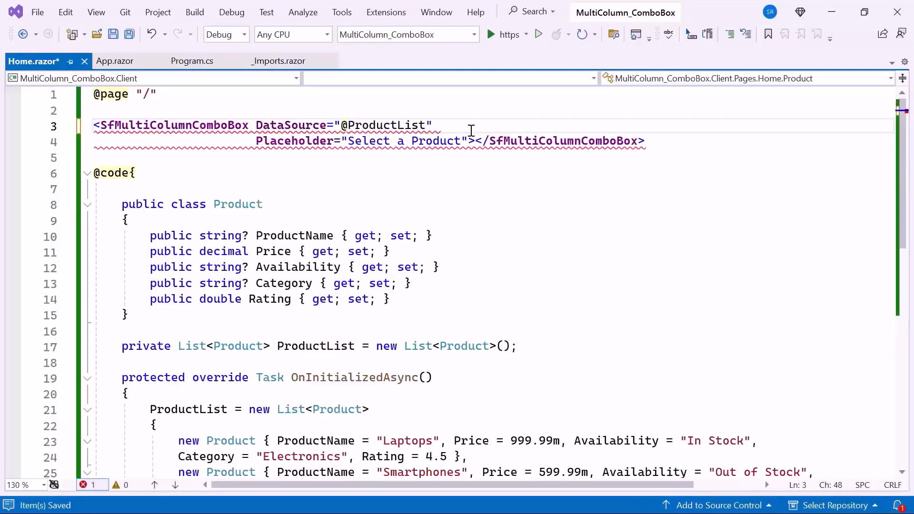
{"action": "mouse_move", "coordinate": [701, 341]}
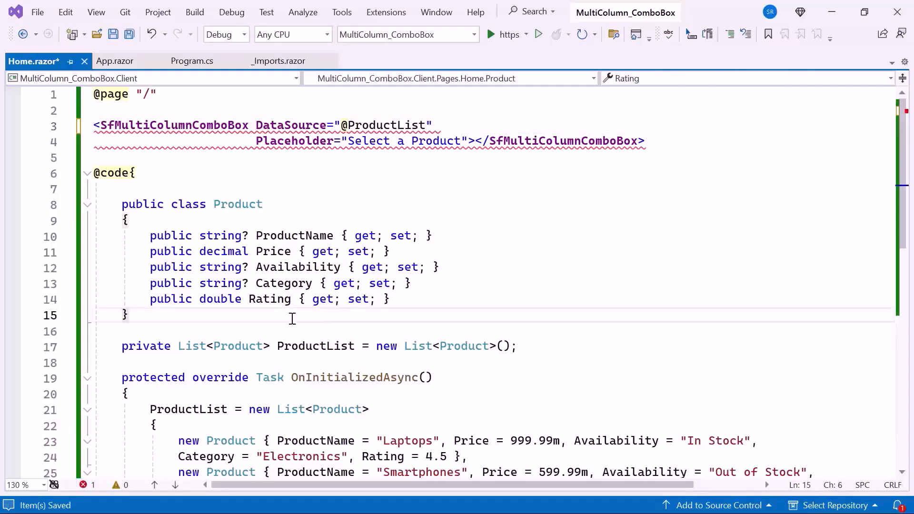
{"action": "type", "text": "private string SelectedProductName { get; set;"}
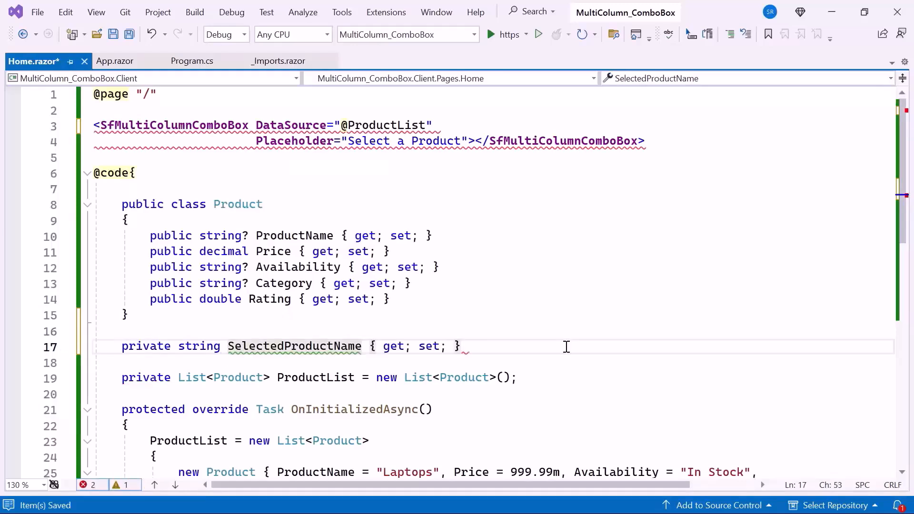
{"action": "type", "text": "="}
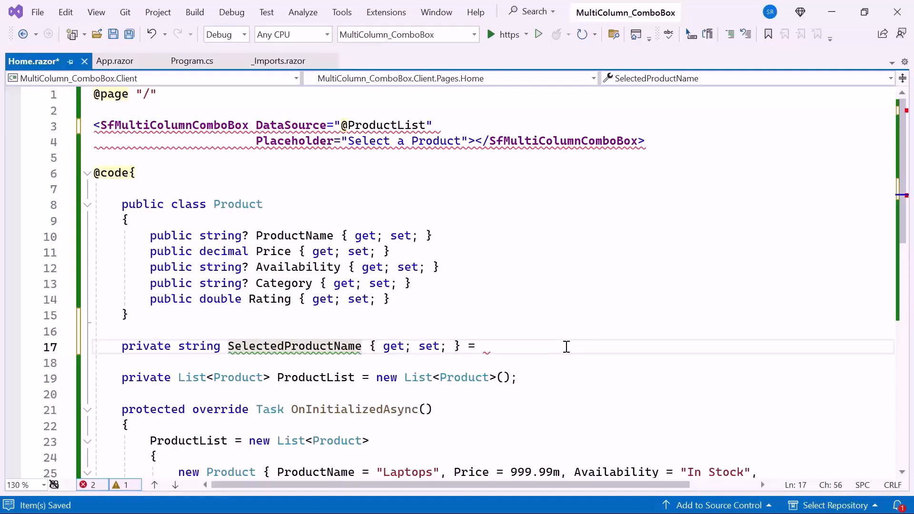
{"action": "type", "text": "\"Tablets\";"}
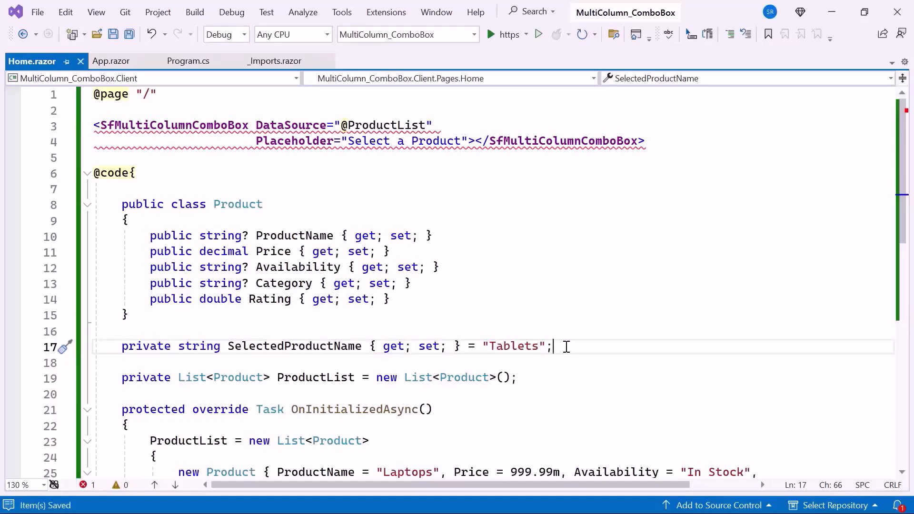
{"action": "left_click", "coordinate": [442, 125]}
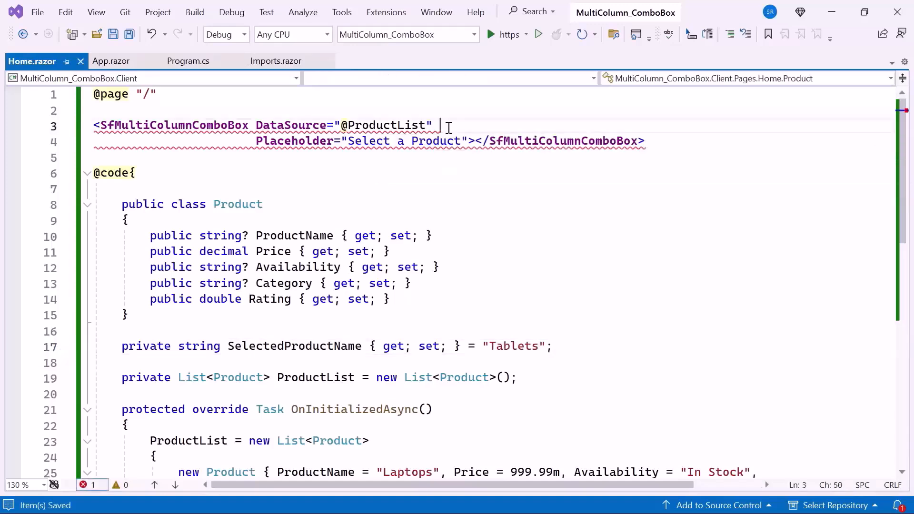
- Bind the combo box value to SelectedProductName and set ValueField to "ProductName"
{"action": "type", "text": "@bind-Value=\"@"}
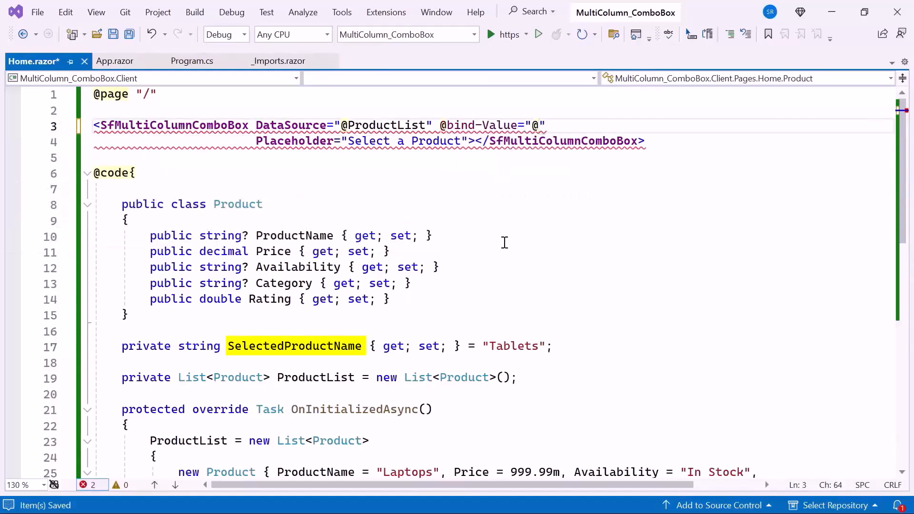
{"action": "type", "text": "SelectedProductName"}
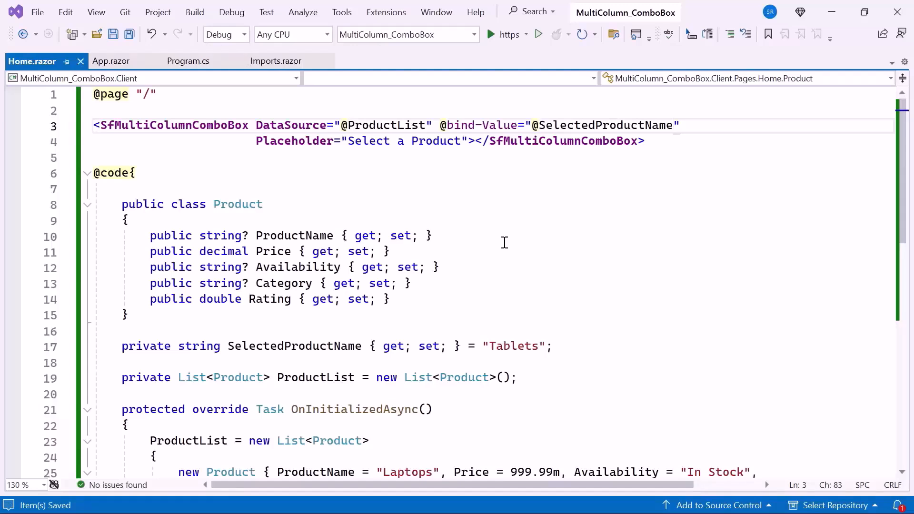
{"action": "left_click", "coordinate": [467, 140]}
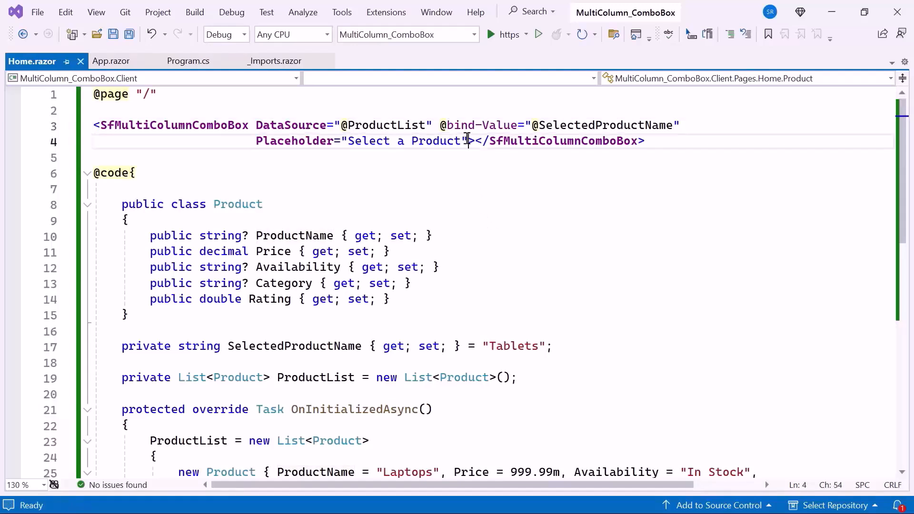
{"action": "type", "text": "valueField=\""}
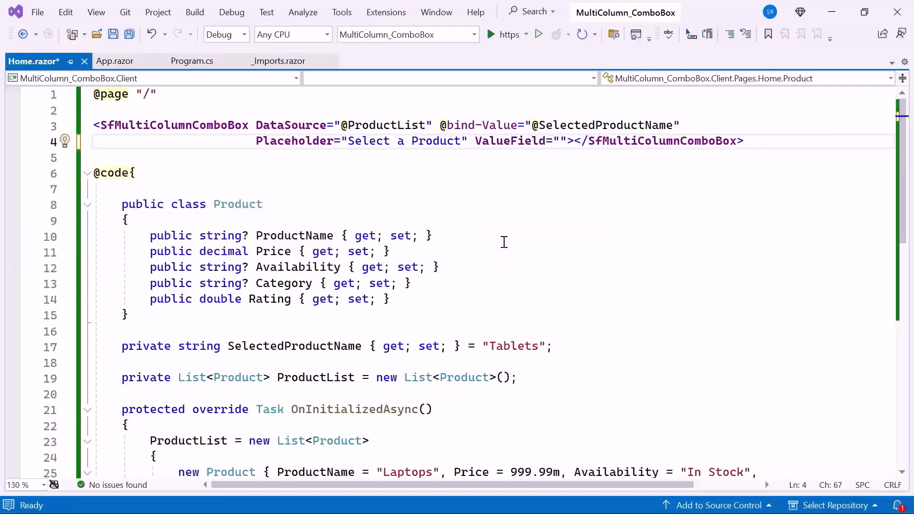
{"action": "left_click", "coordinate": [559, 140]}
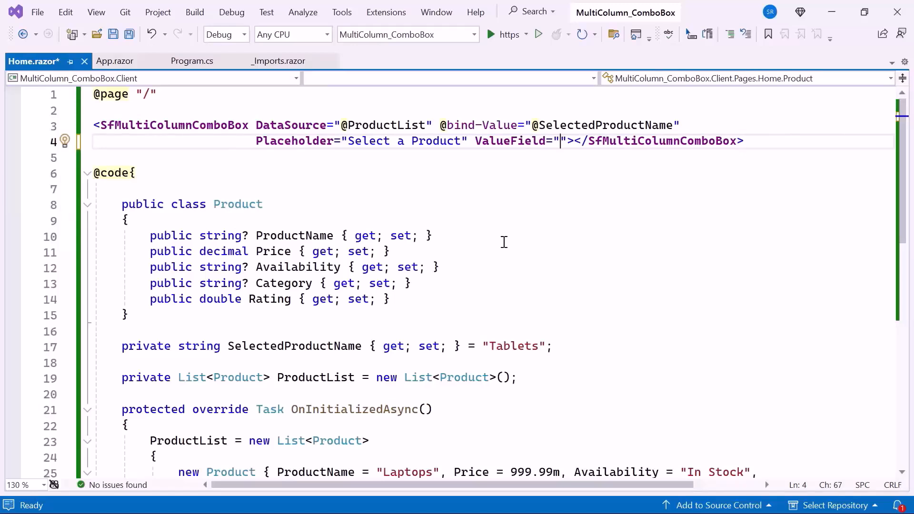
{"action": "double_click", "coordinate": [294, 236]}
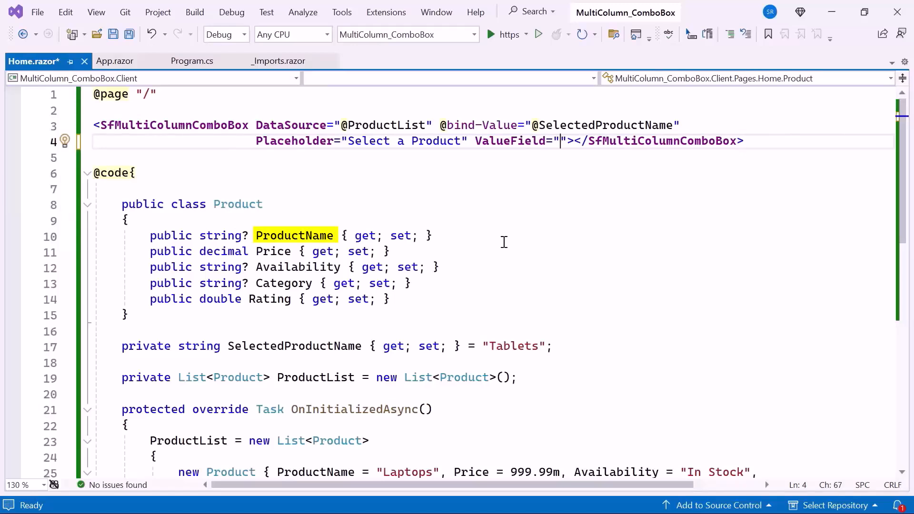
{"action": "type", "text": "ProductName"}
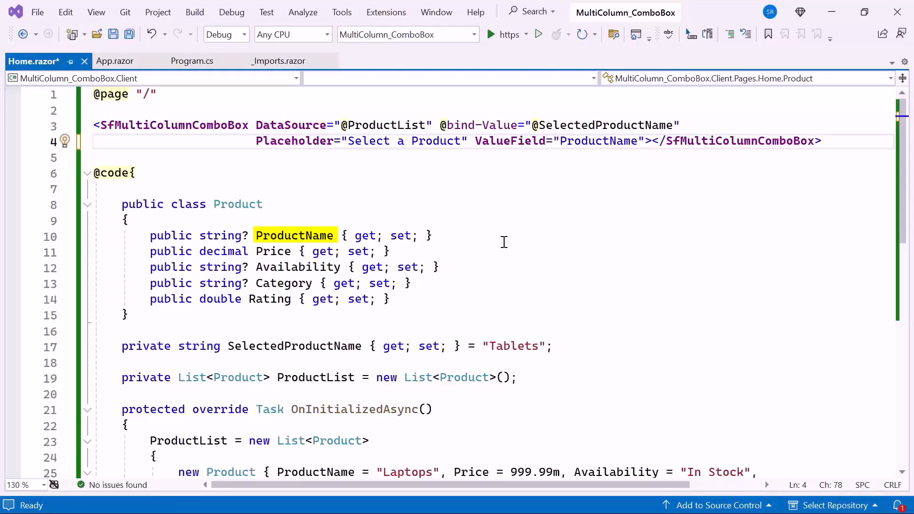
- Set TextField to "ProductName", save Home.razor, and start the https run
{"action": "type", "text": "tField=\"ProductName"}
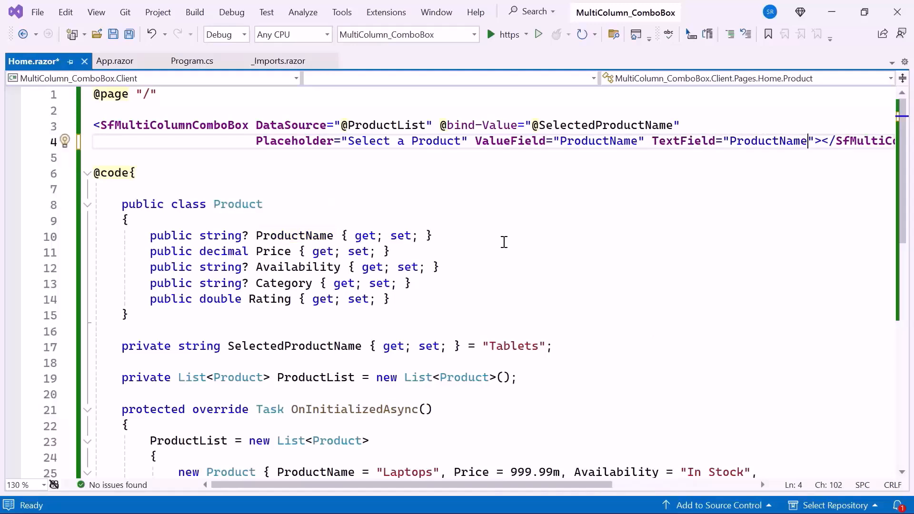
{"action": "key", "text": "ctrl+s"}
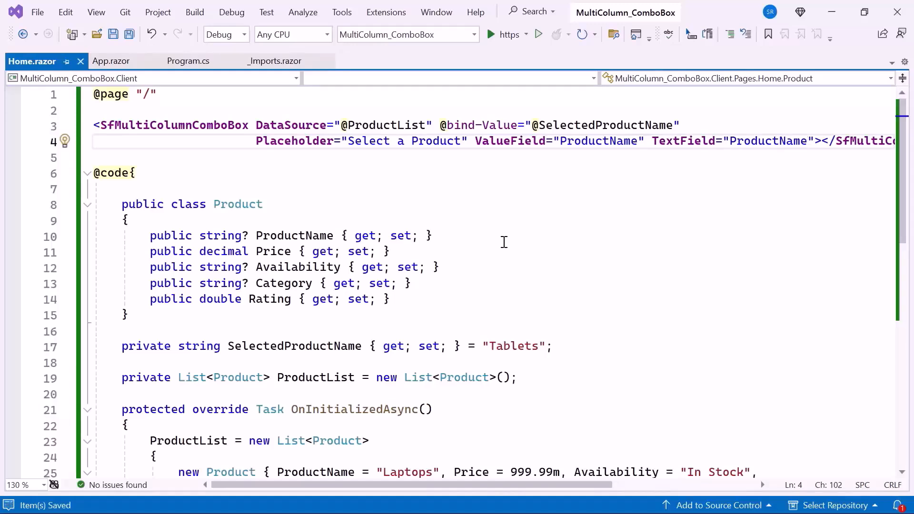
{"action": "left_click", "coordinate": [491, 33]}
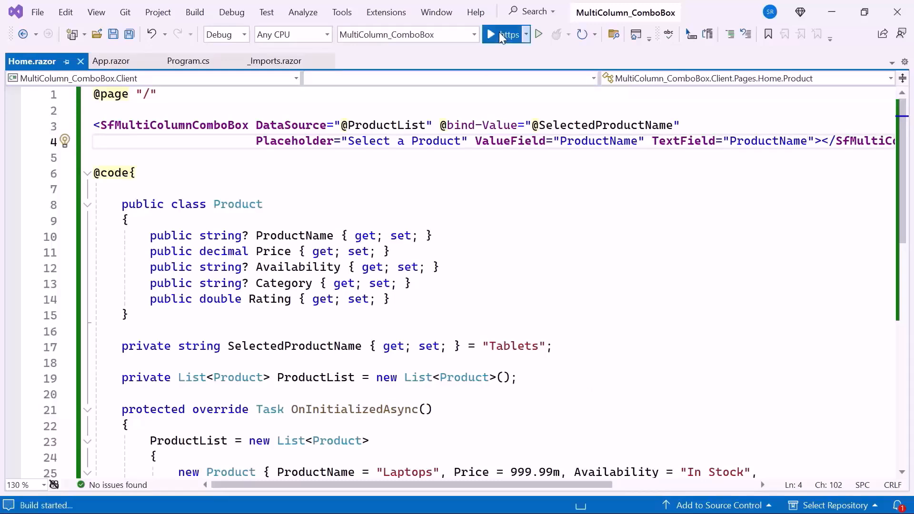
- In the launched app, change the preselected Tablets to Smartphones from the dropdown list
{"action": "left_click", "coordinate": [490, 34]}
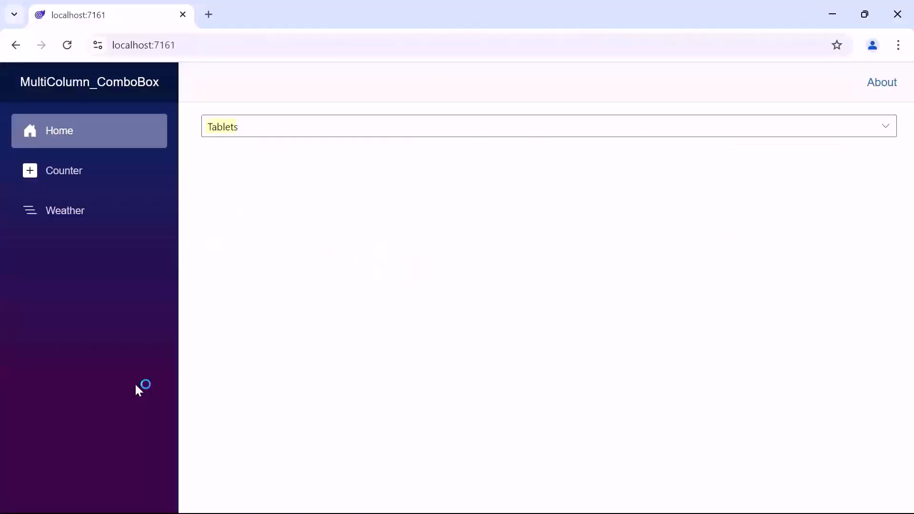
{"action": "double_click", "coordinate": [221, 126]}
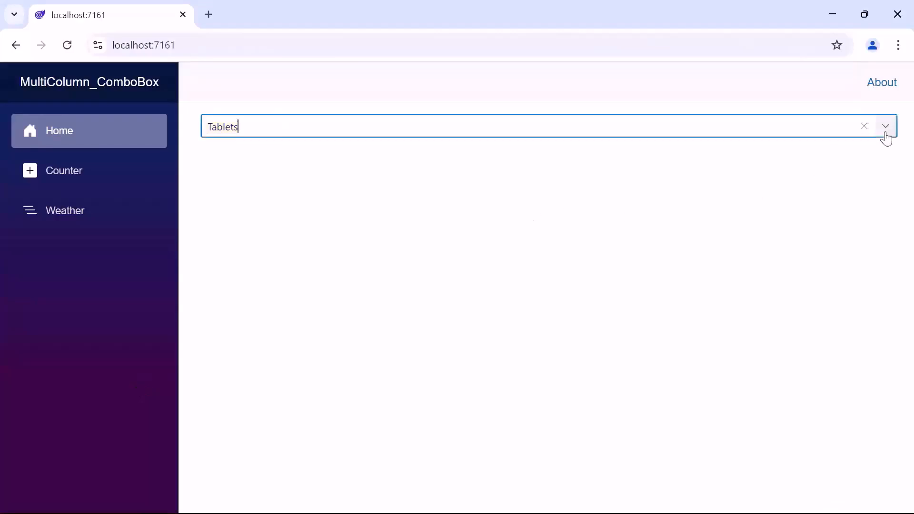
{"action": "left_click", "coordinate": [885, 125]}
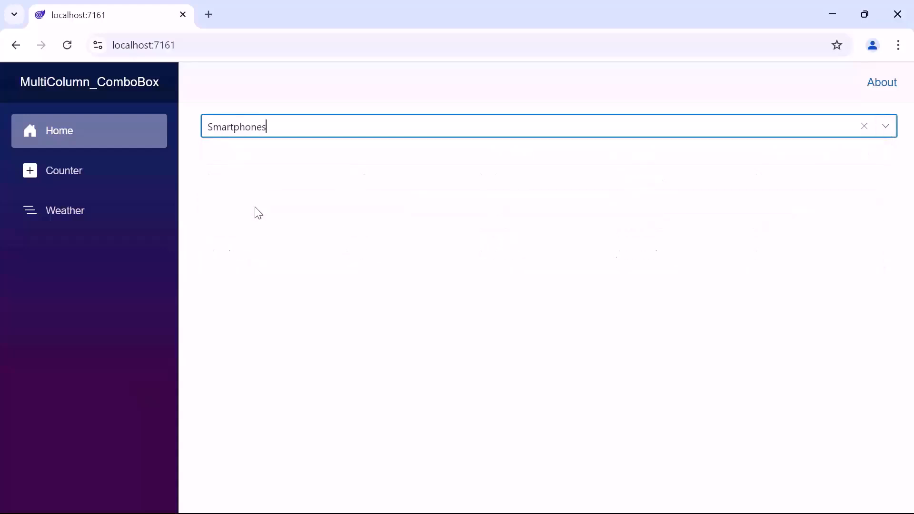
{"action": "left_click", "coordinate": [789, 164]}
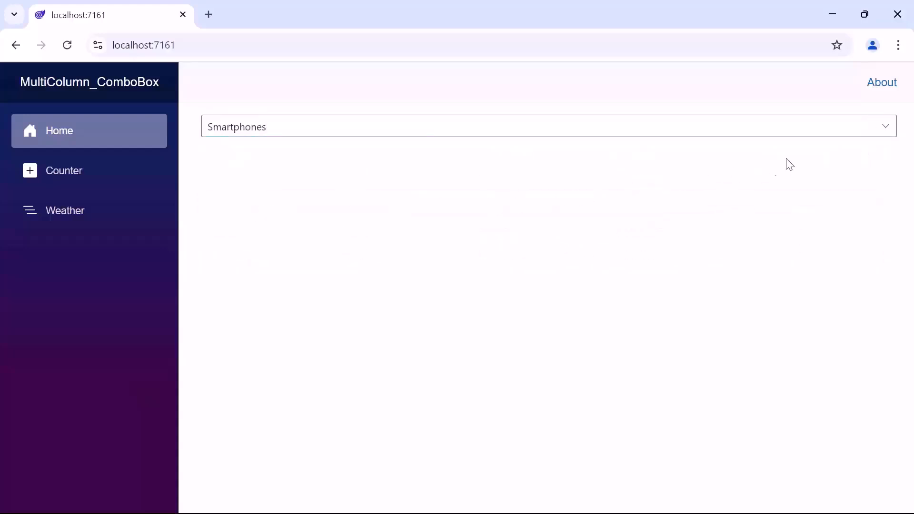
{"action": "left_click", "coordinate": [885, 126]}
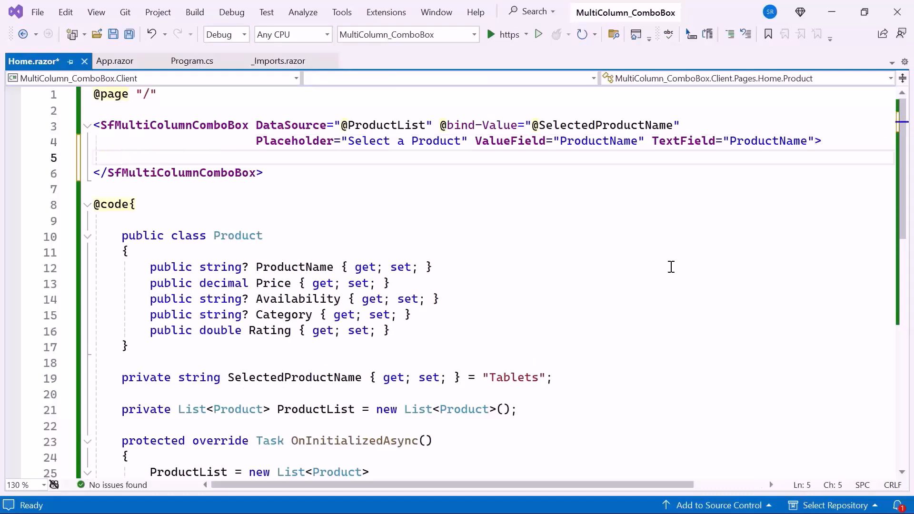
- Add centered 200px ProductName, Price (currency), Availability and Category columns to the combo box, and save
{"action": "type", "text": "<MultiColumnComboboxColumns"}
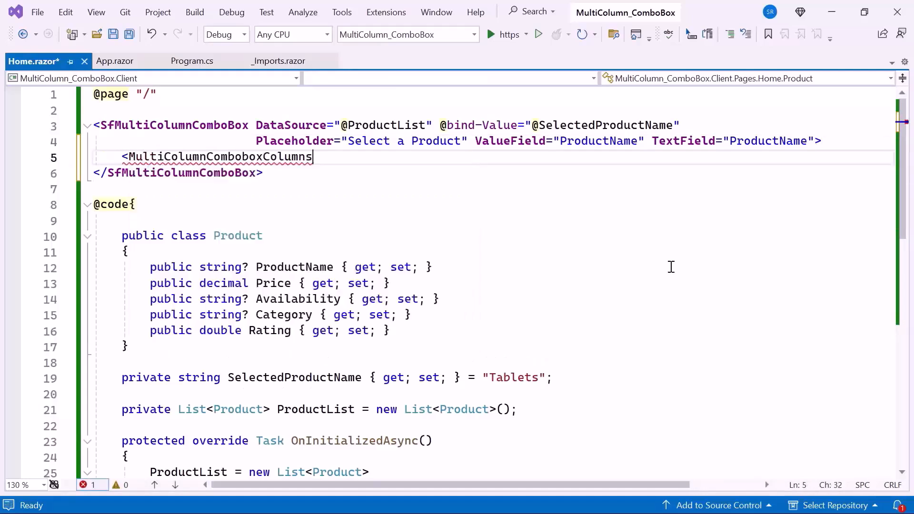
{"action": "type", "text": "></MultiColumnComboboxColumns>"}
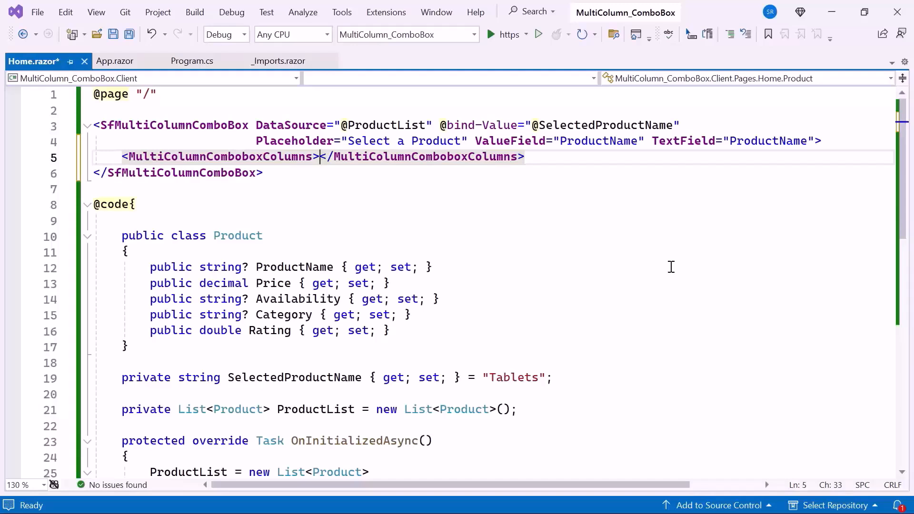
{"action": "type", "text": "<MultiColumnComboboxColumn Field=\"ProductName\" Width=\"200px\" TextAlign=\"TextAlign.Center\" />"}
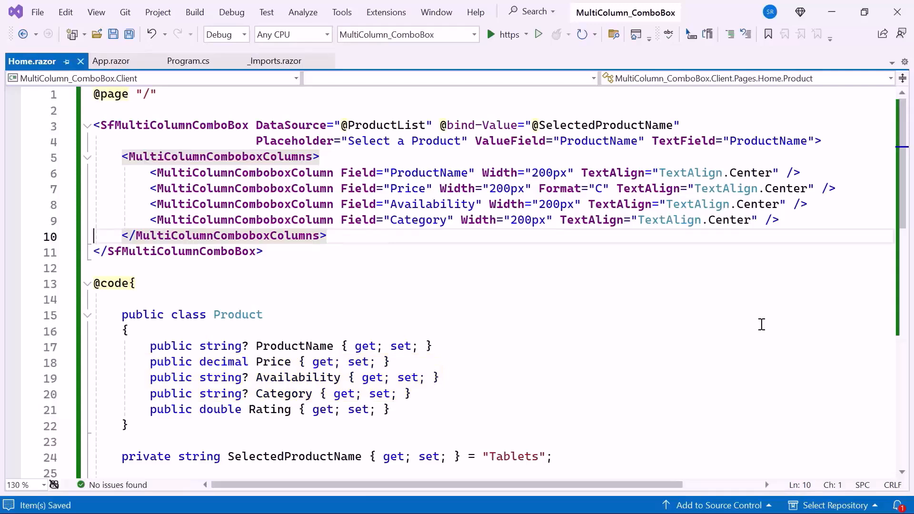
{"action": "double_click", "coordinate": [573, 189]}
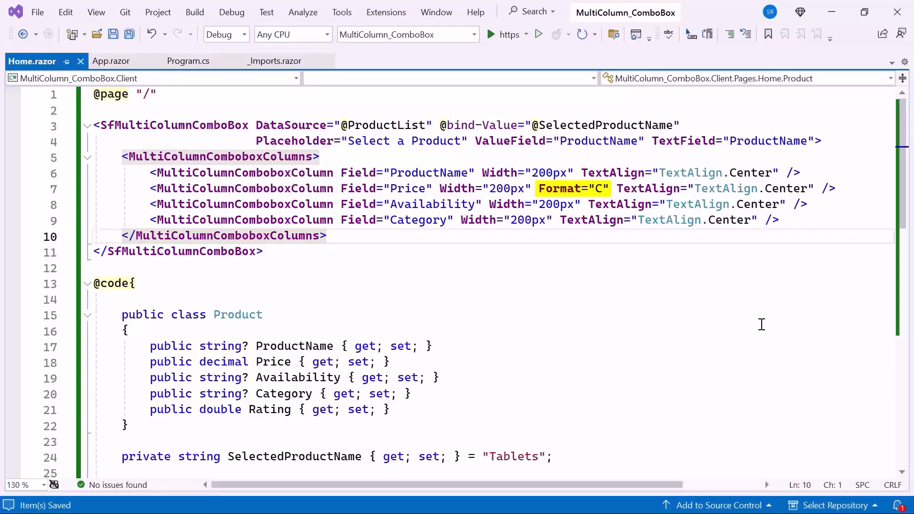
{"action": "left_click", "coordinate": [96, 236]}
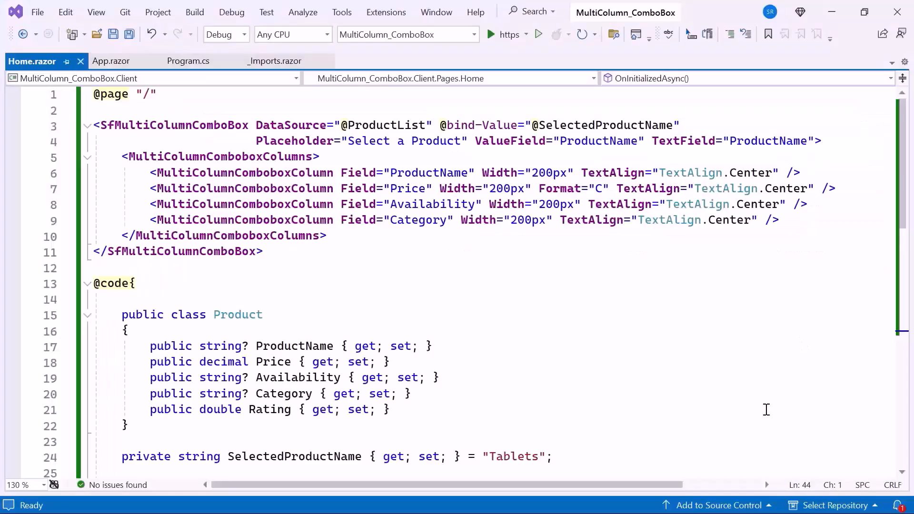
- Give SfMultiColumnComboBox PopupHeight 350px, PopupWidth 600px and Width 600px, then save Home.razor
{"action": "left_click", "coordinate": [816, 141]}
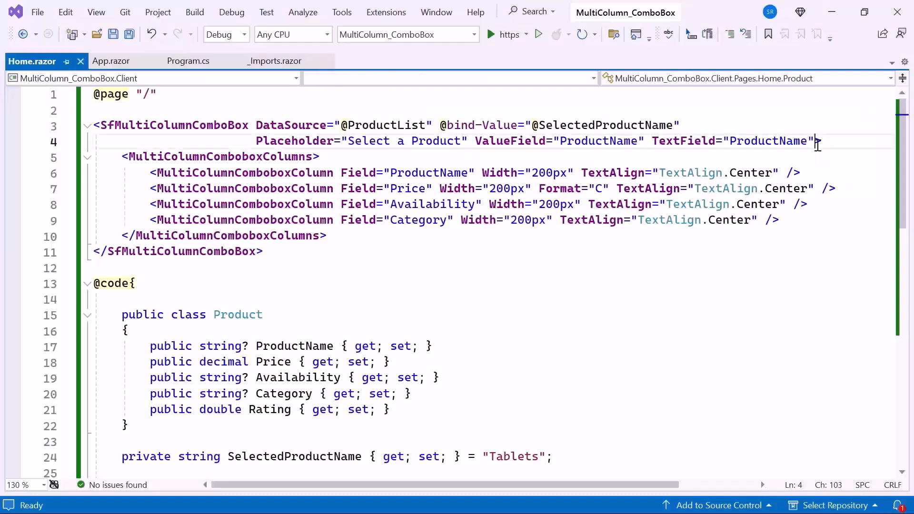
{"action": "mouse_move", "coordinate": [838, 284]}
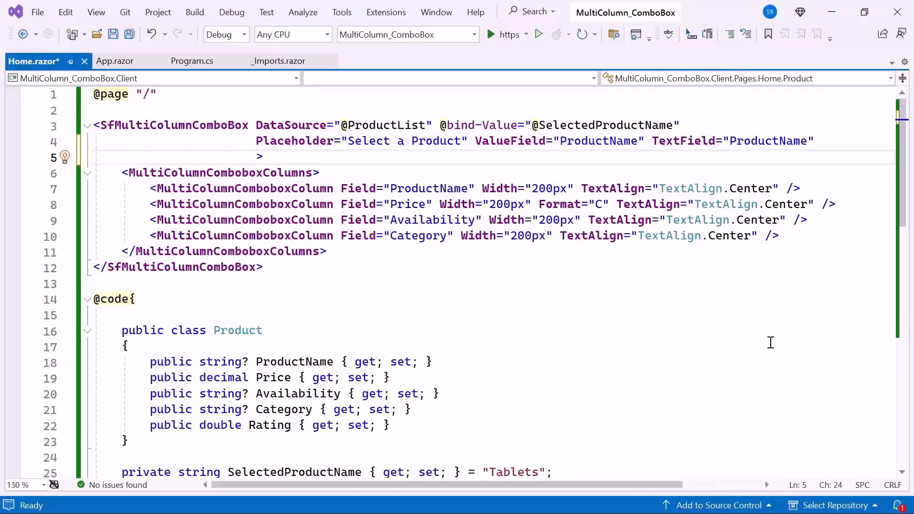
{"action": "type", "text": "popuphe"}
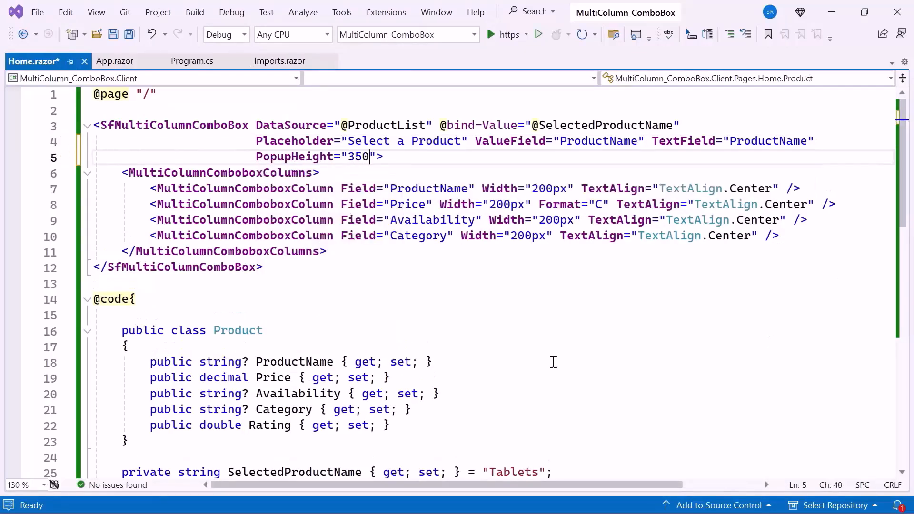
{"action": "type", "text": "px"}
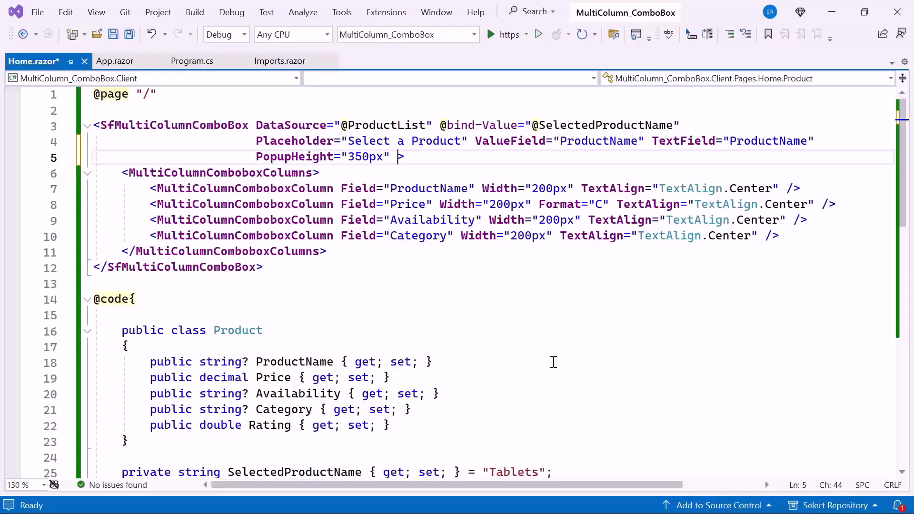
{"action": "type", "text": "PopupWidth=\"\""}
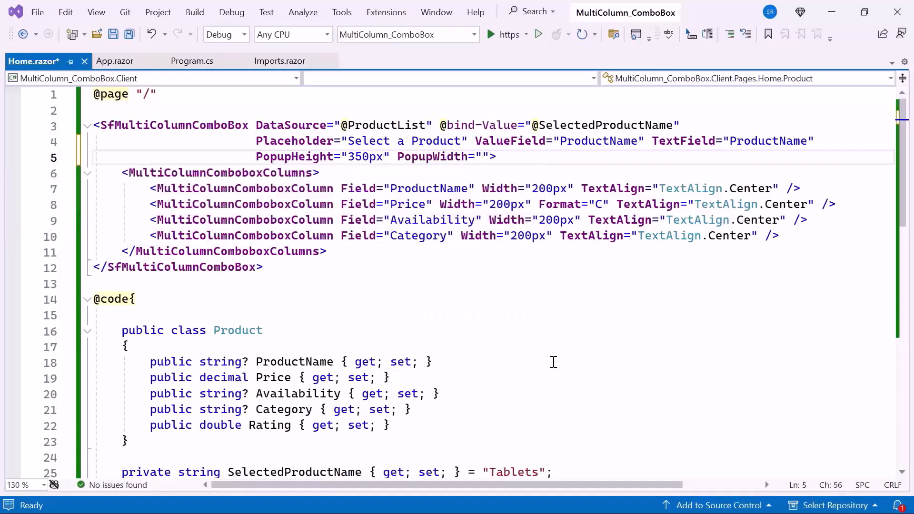
{"action": "type", "text": "600p"}
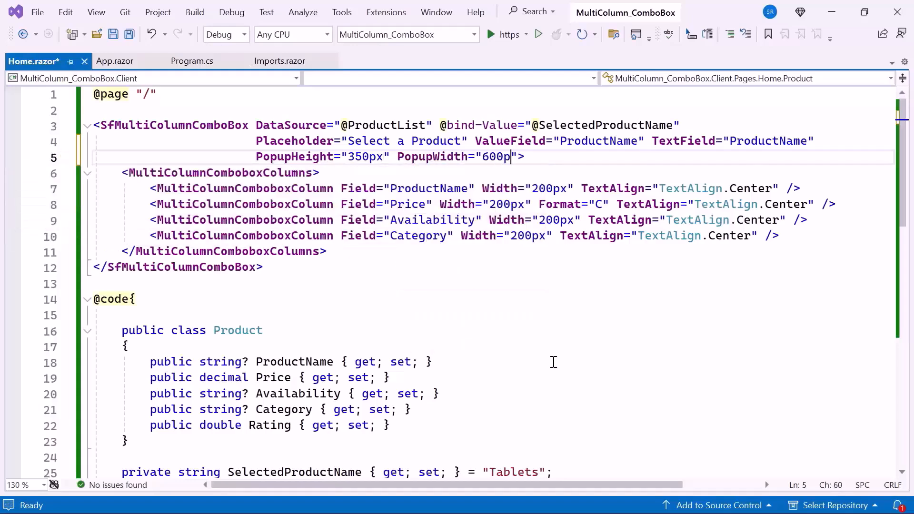
{"action": "type", "text": "x"}
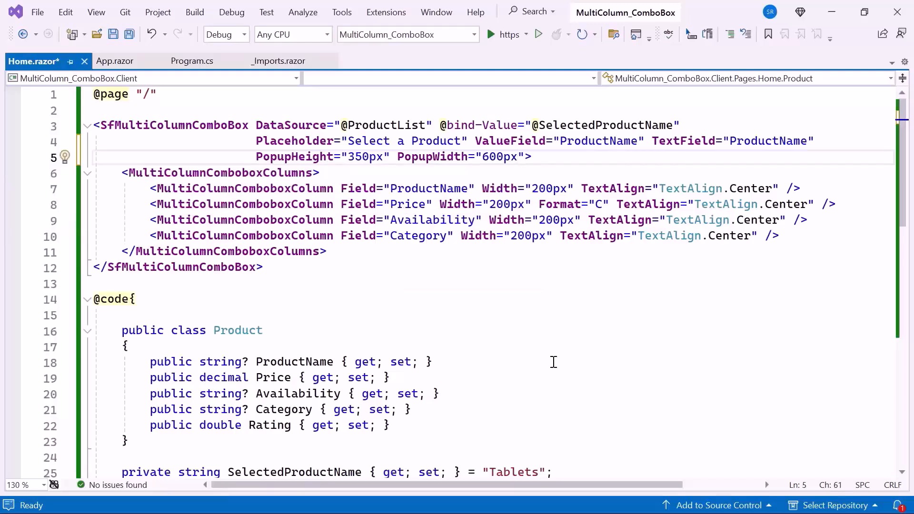
{"action": "type", "text": "wi"}
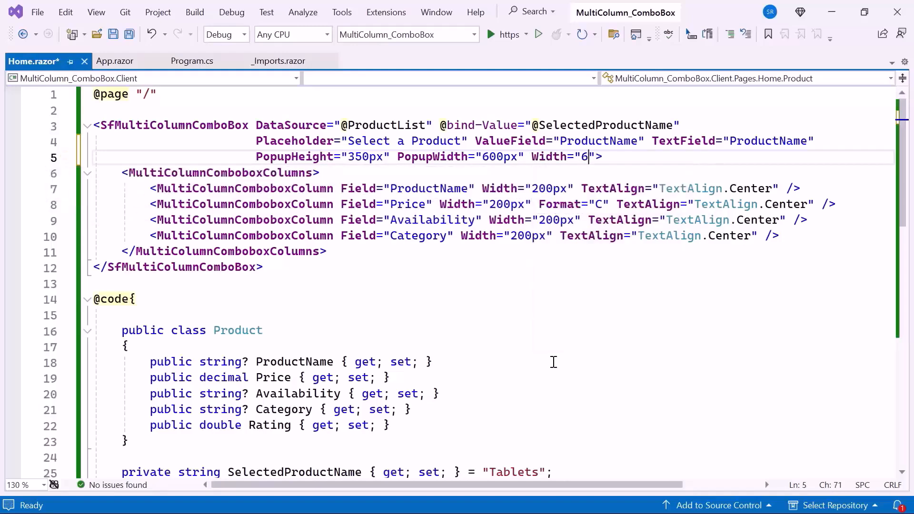
{"action": "type", "text": "00px"}
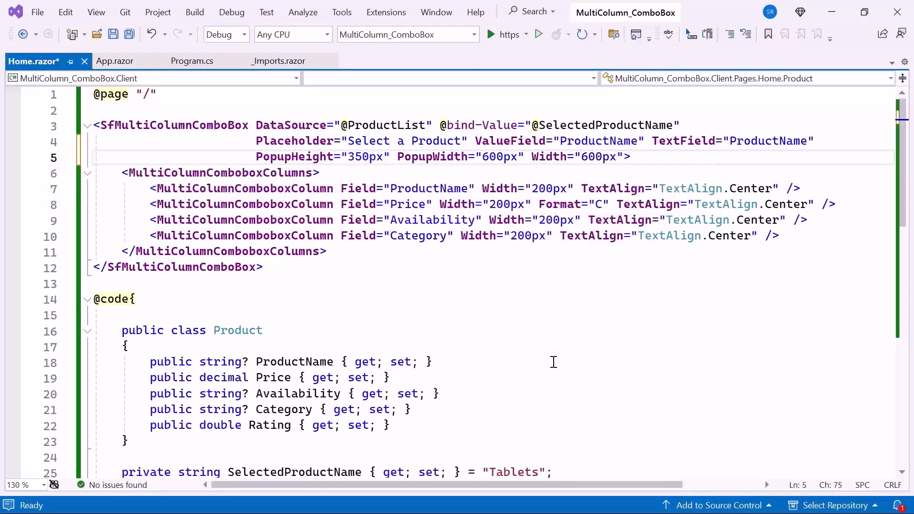
{"action": "key", "text": "ctrl+s"}
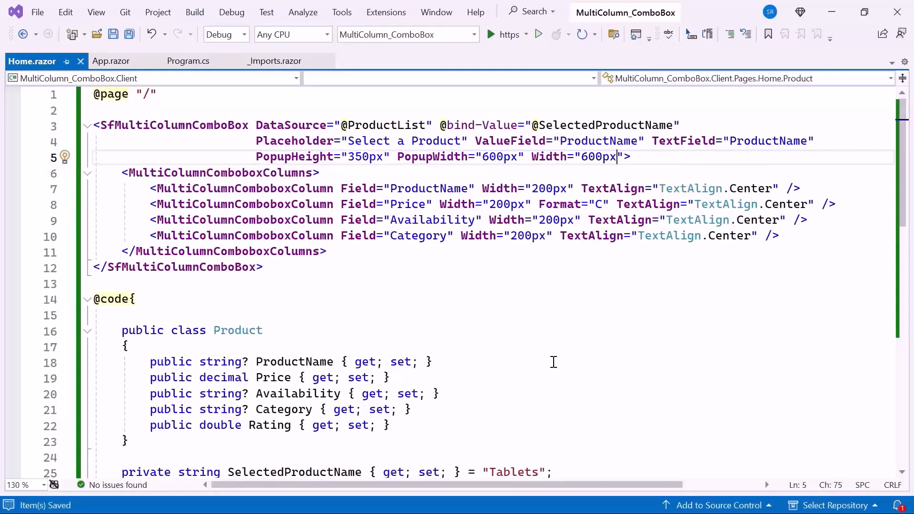
- Rerun the app and open the combo box's multi-column product popup in Chrome
{"action": "left_click", "coordinate": [491, 33]}
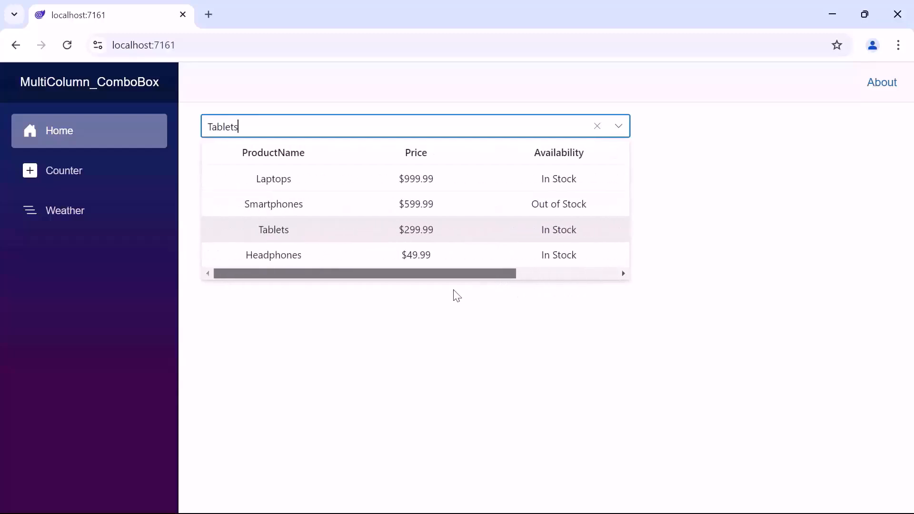
{"action": "mouse_move", "coordinate": [569, 344]}
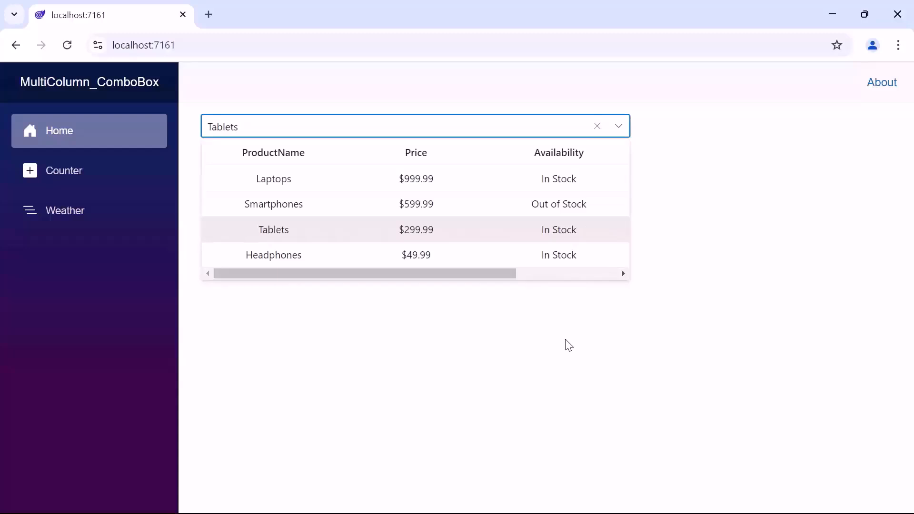
{"action": "left_click", "coordinate": [291, 127]}
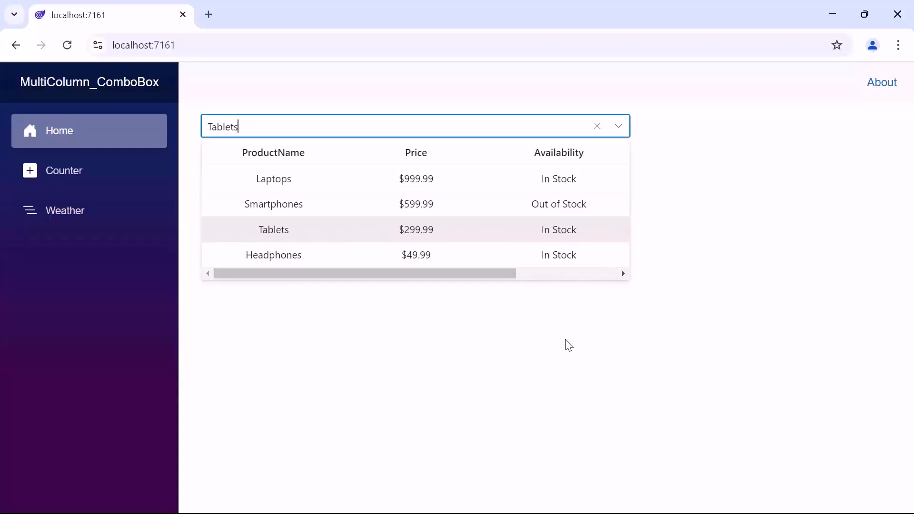